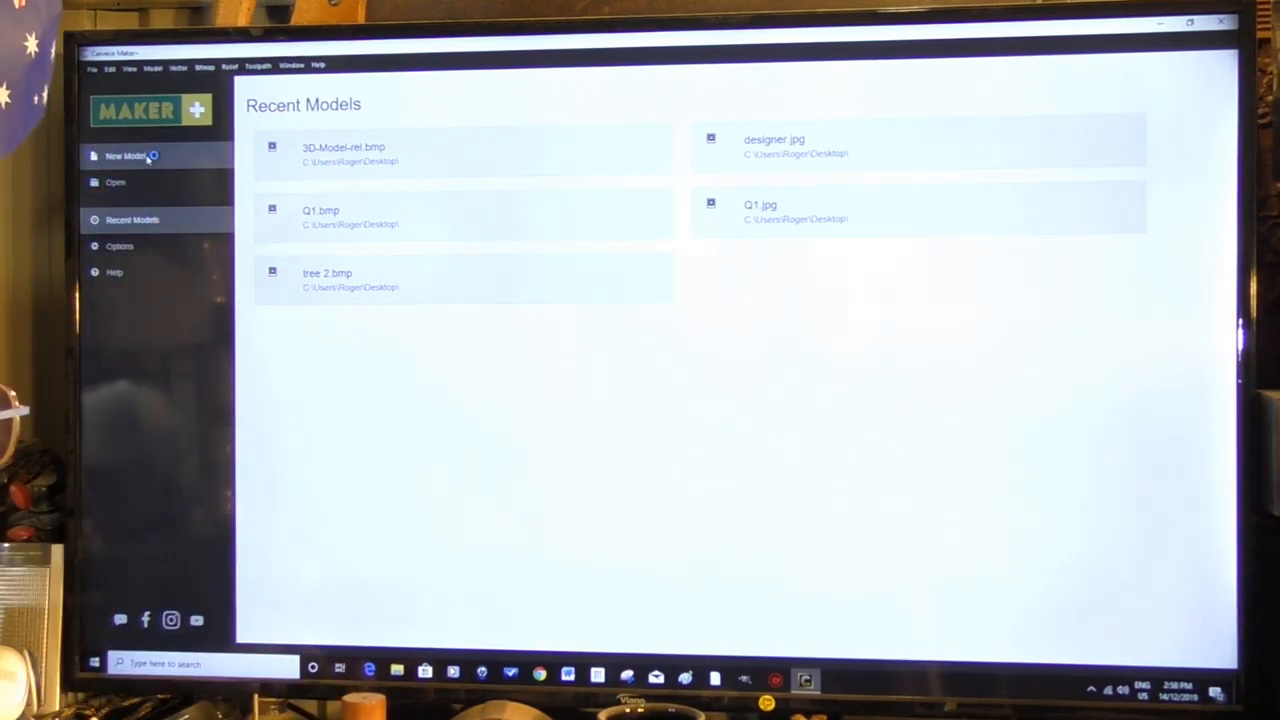
- Start a new model, enter its width and height in mm and choose the origin point in the preview
left_click(124, 156)
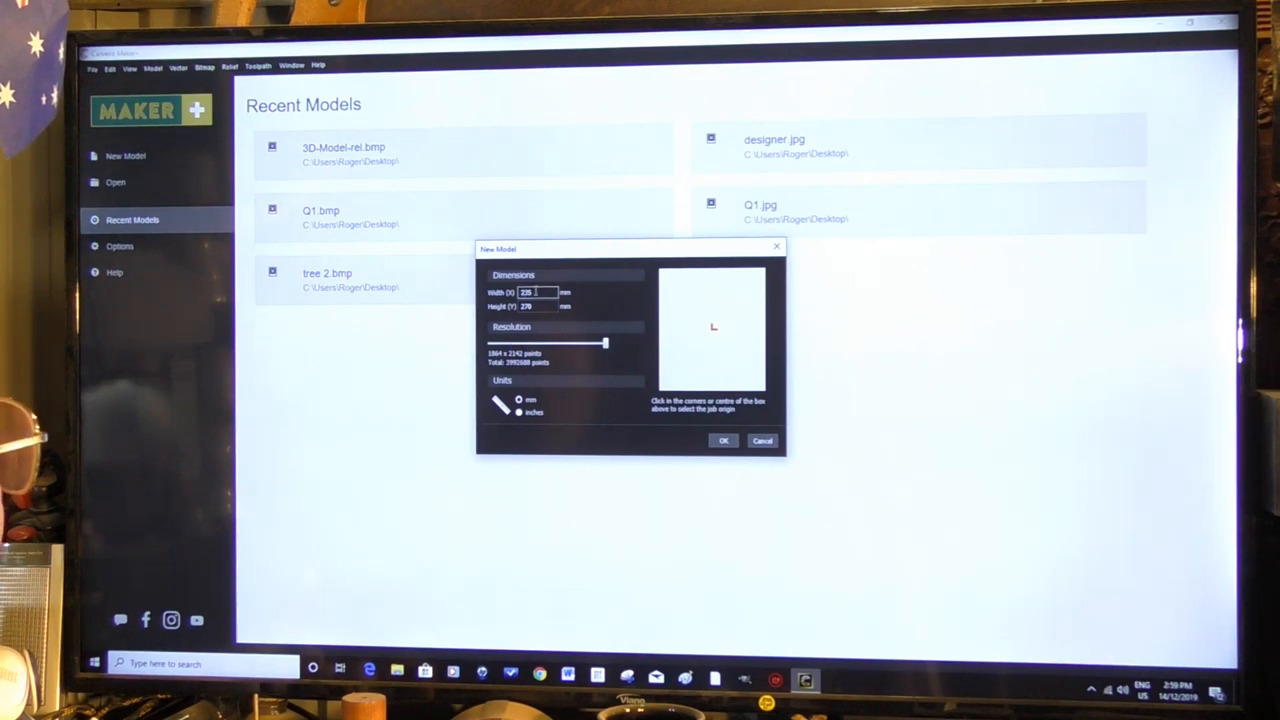
triple_click(536, 292)
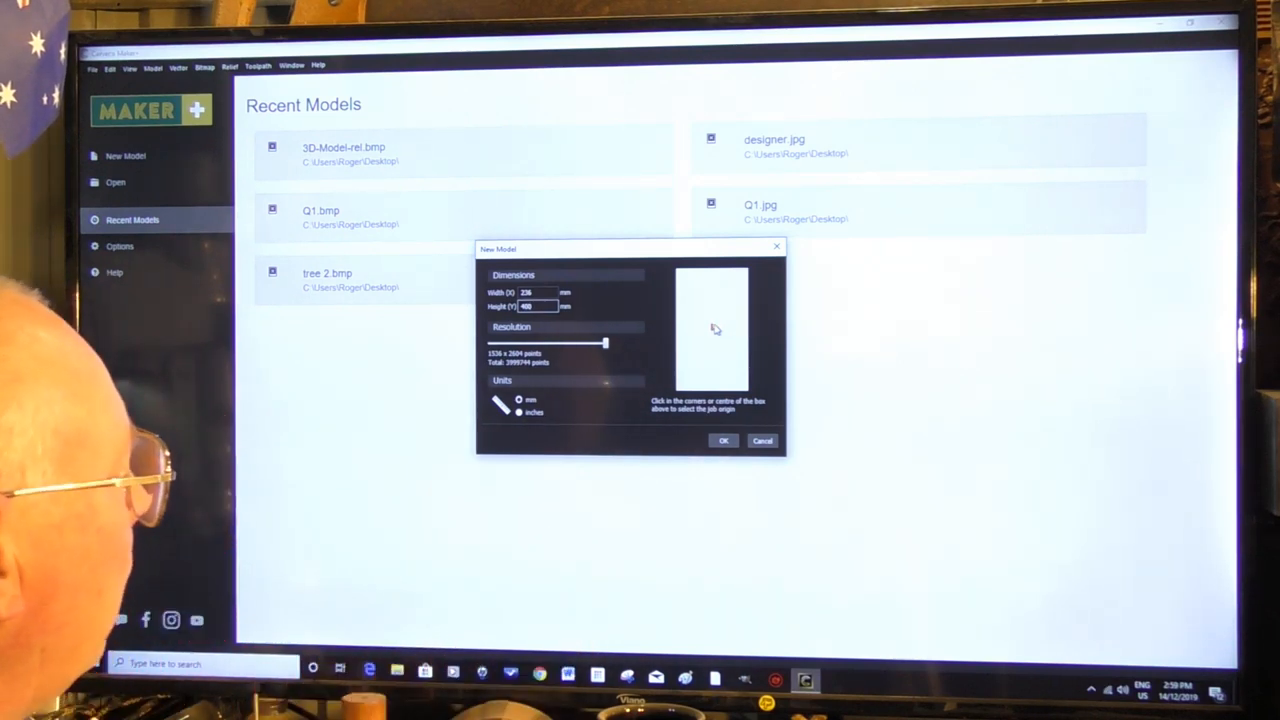
left_click(712, 328)
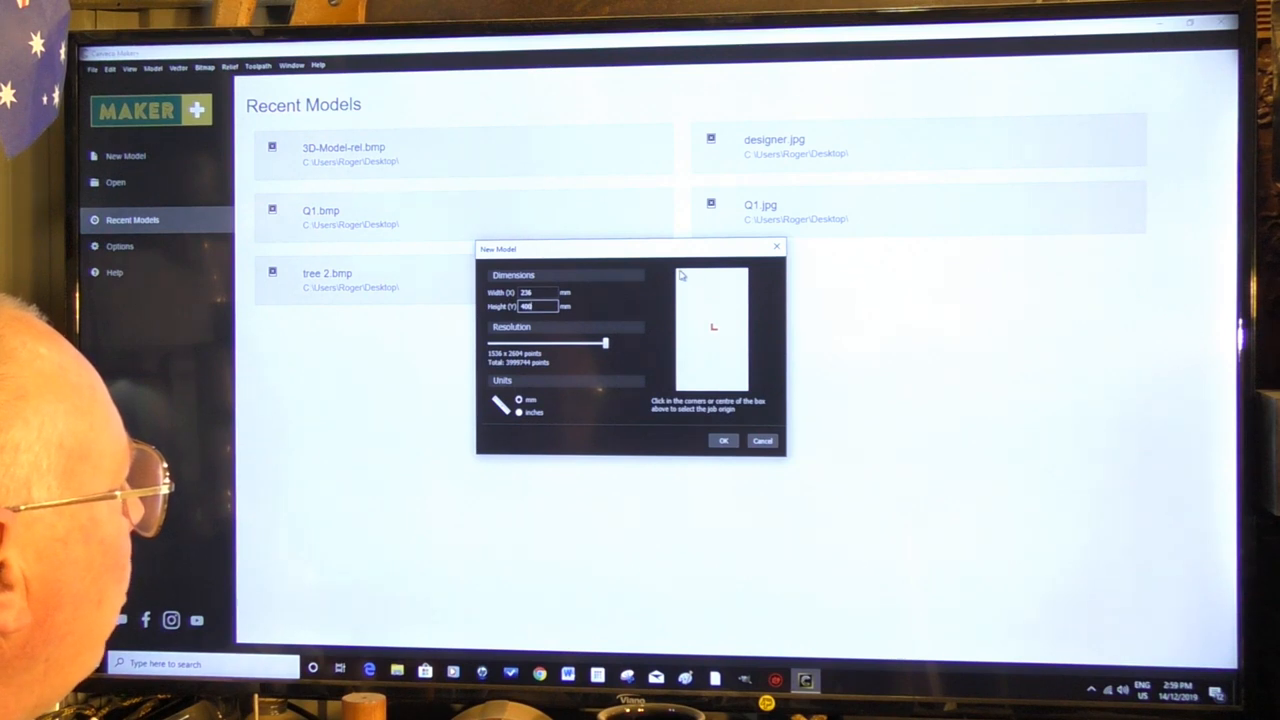
left_click(748, 268)
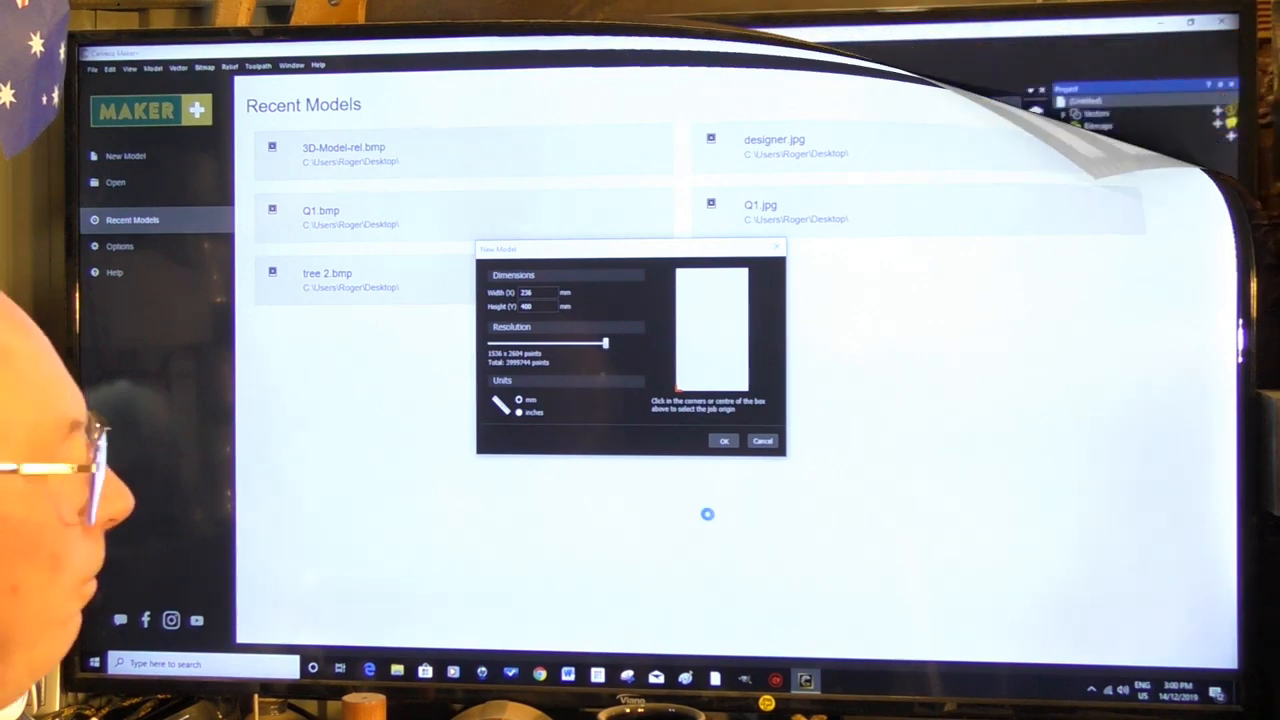
- Create the tall portrait model and show it in the 3D view
left_click(724, 442)
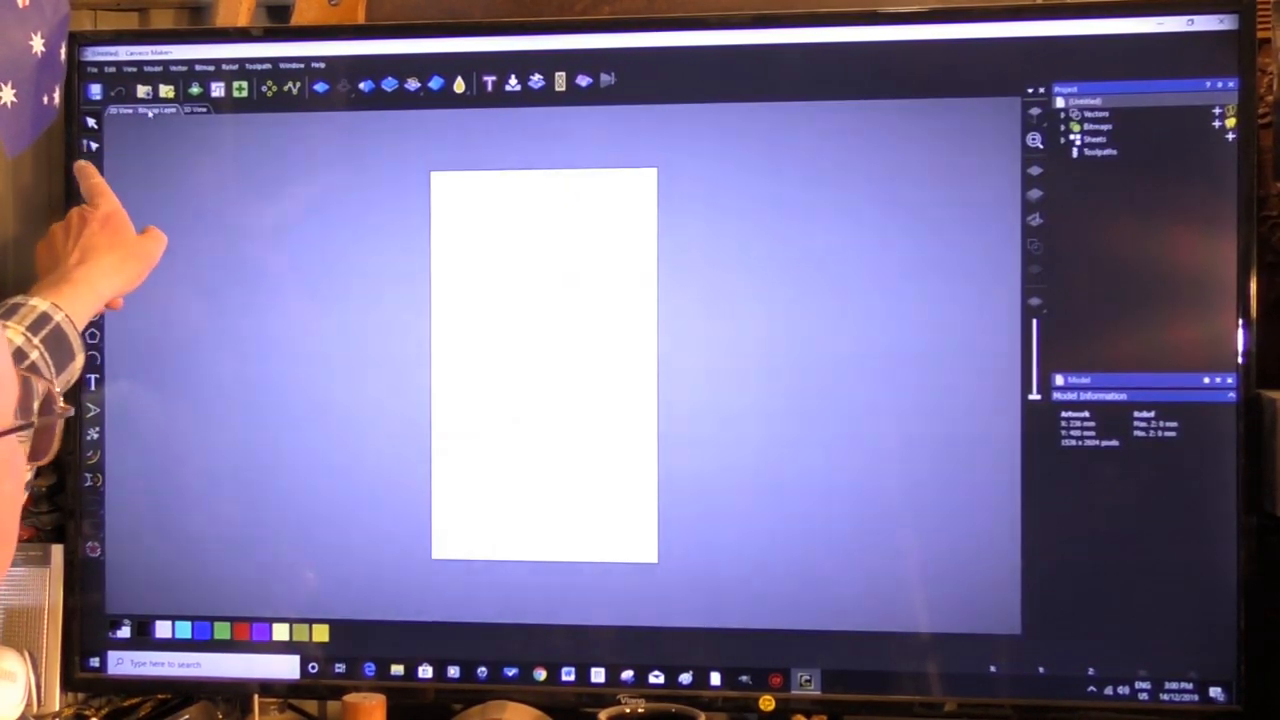
left_click(196, 110)
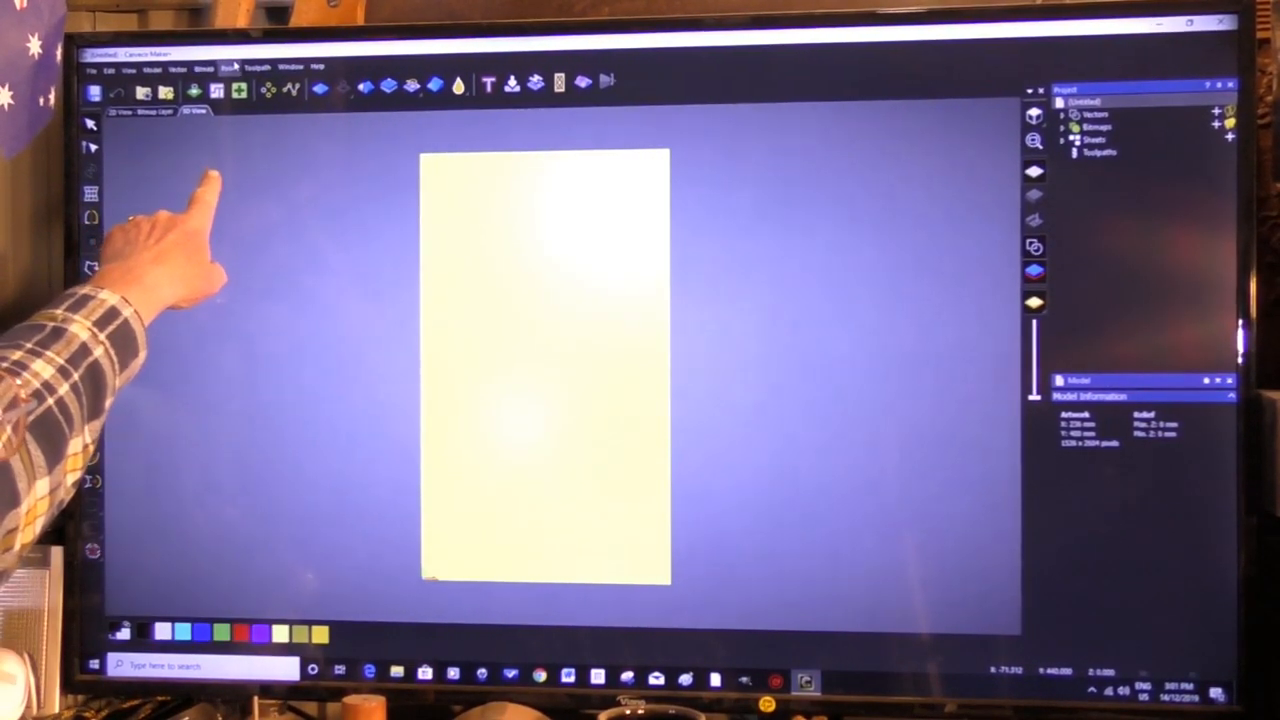
- Begin a relief import and browse to the Desktop folder
left_click(228, 68)
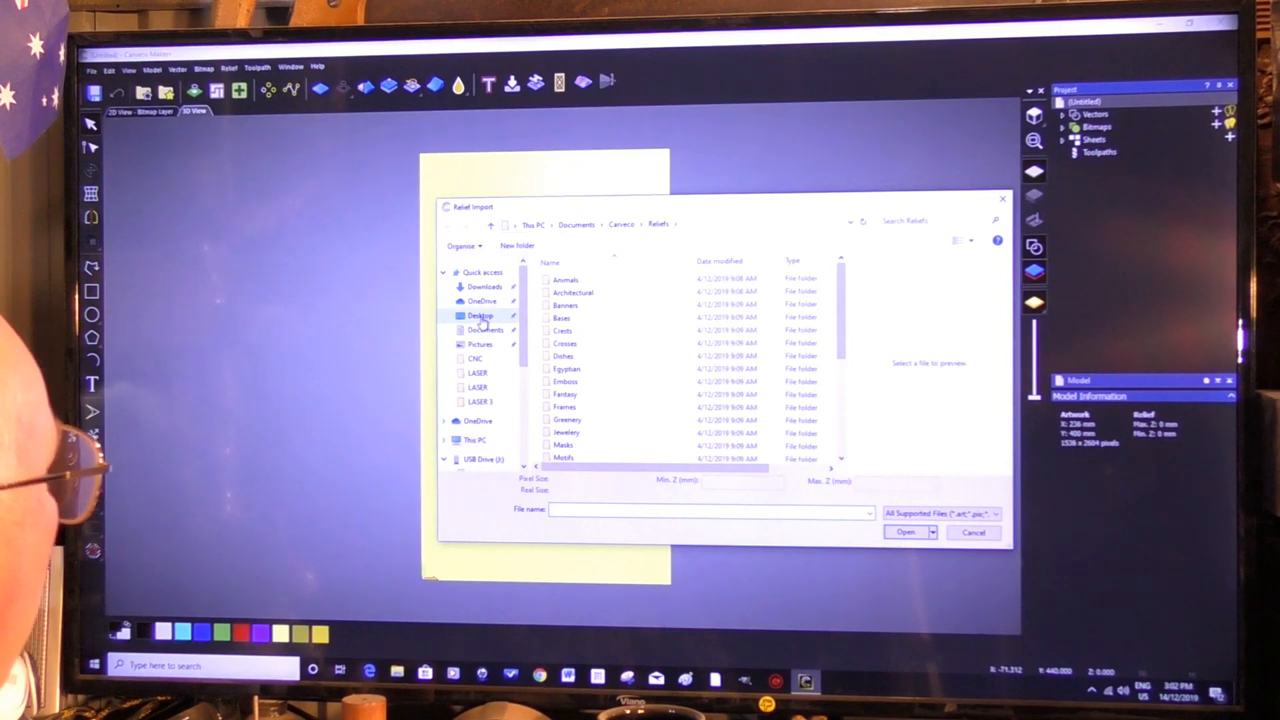
left_click(480, 316)
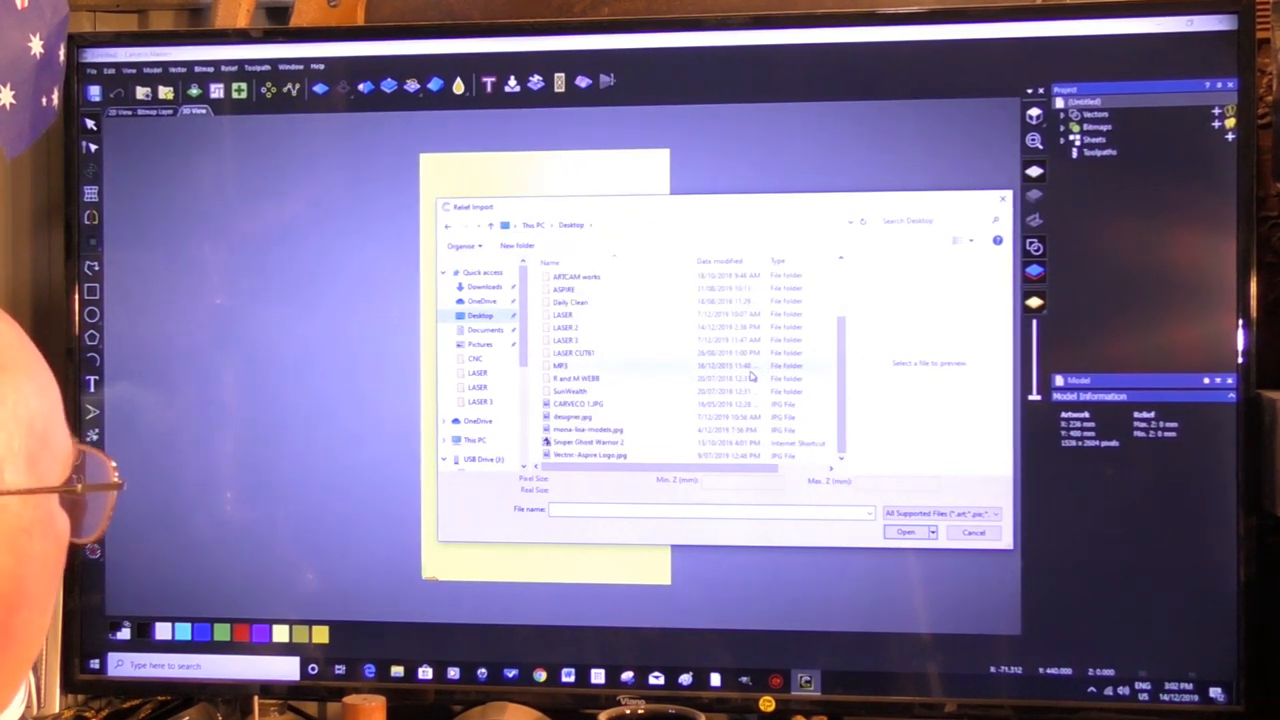
mouse_move(636, 436)
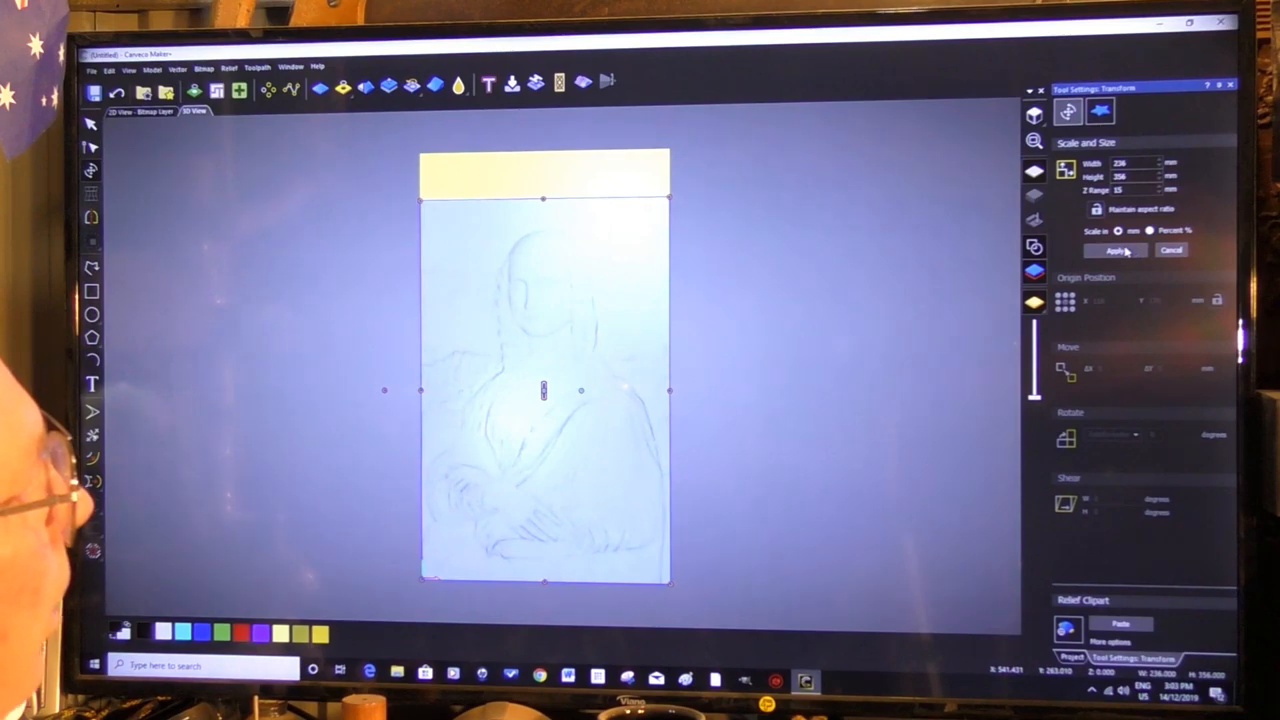
- Apply the resized Mona Lisa relief so it fills the whole model
left_click(1116, 250)
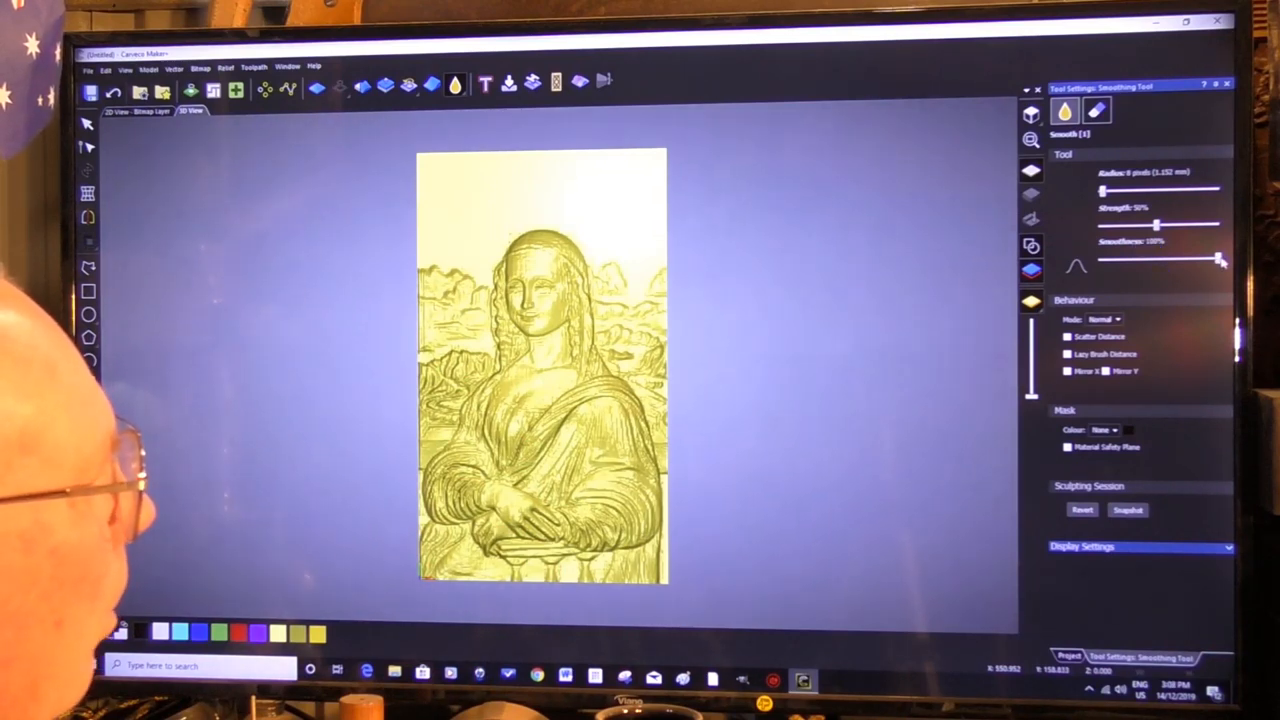
- Give the smoothing sculpting tool a much larger brush radius with reduced strength and smoothness
left_click_drag(1218, 260, 1184, 260)
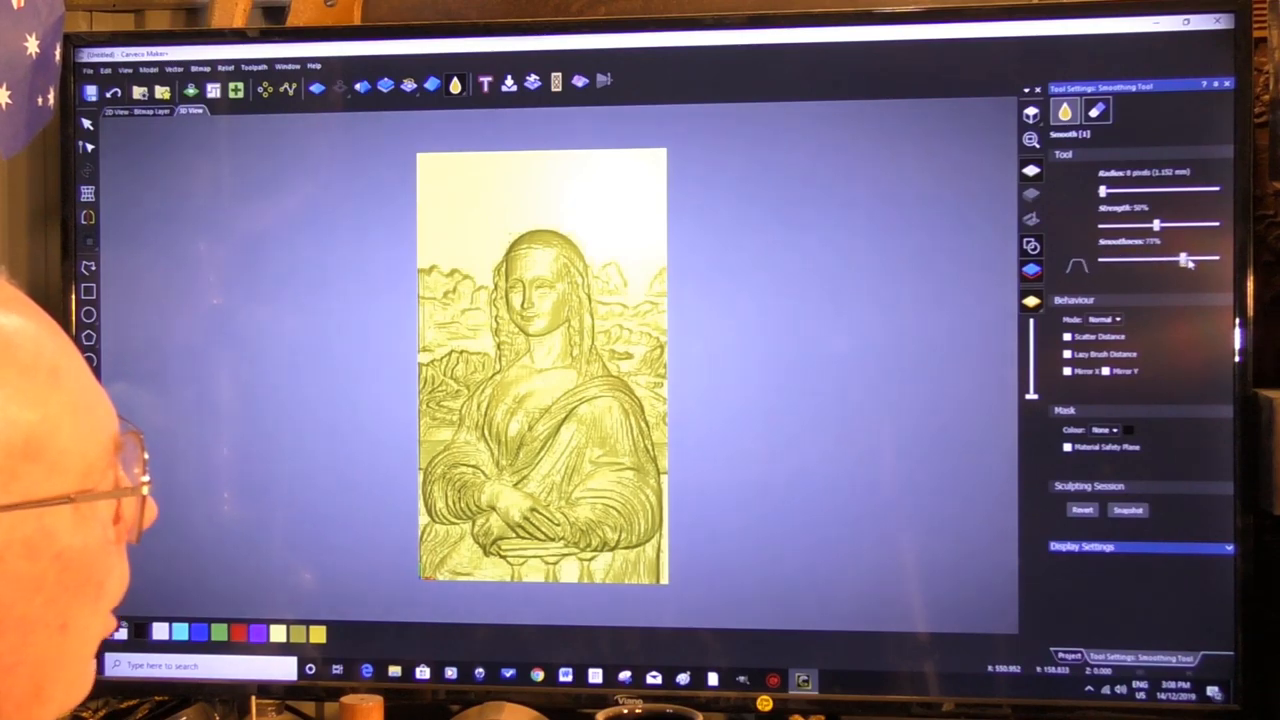
left_click_drag(1182, 258, 1216, 258)
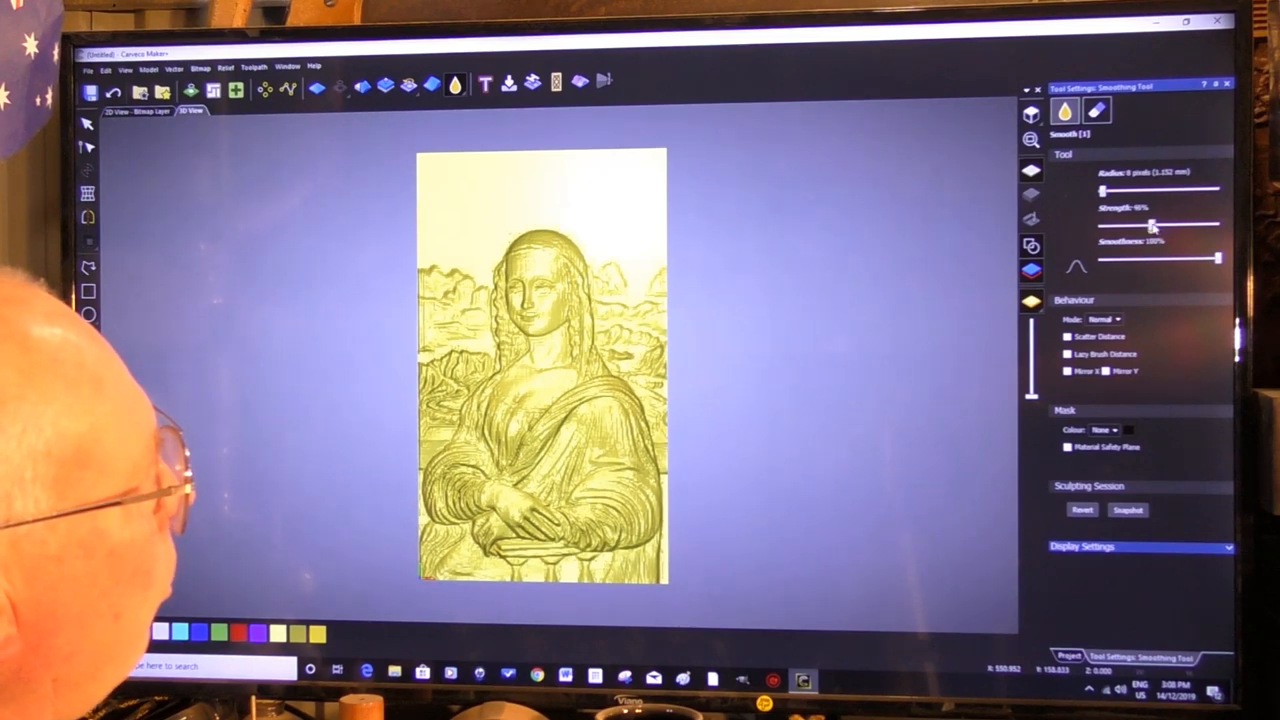
left_click_drag(1150, 224, 1104, 224)
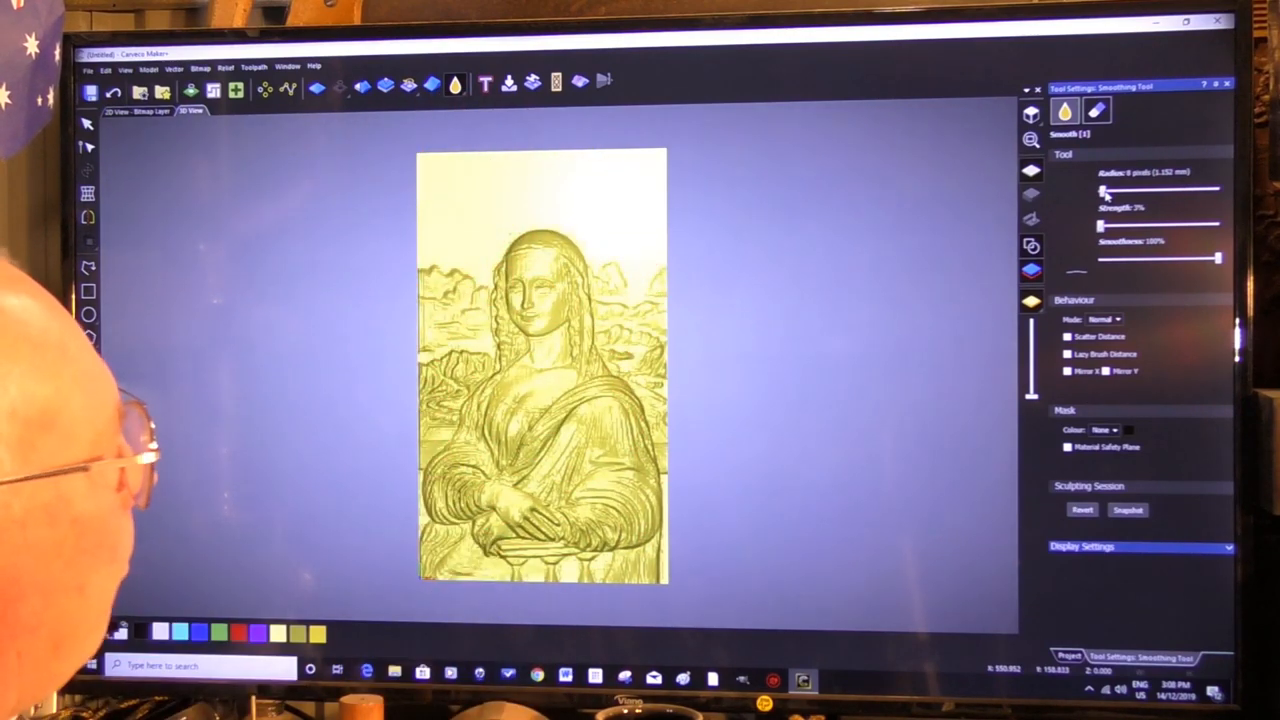
left_click_drag(1104, 190, 1150, 190)
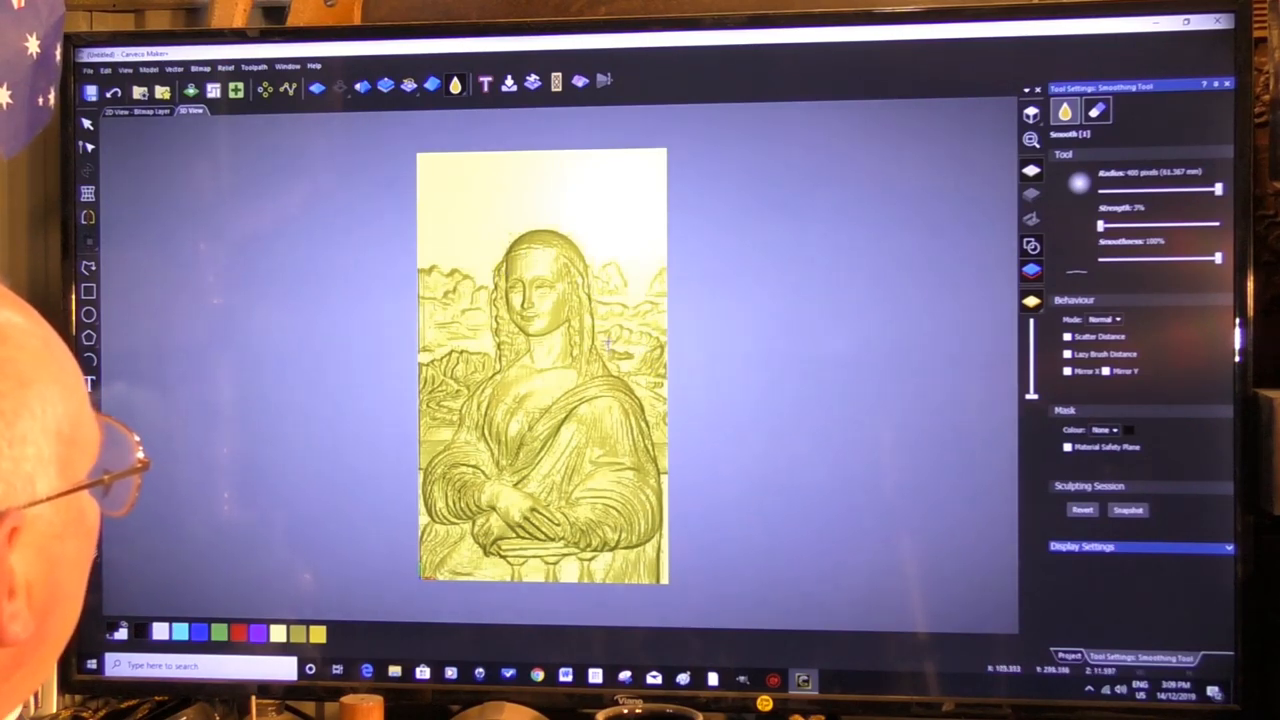
mouse_move(436, 290)
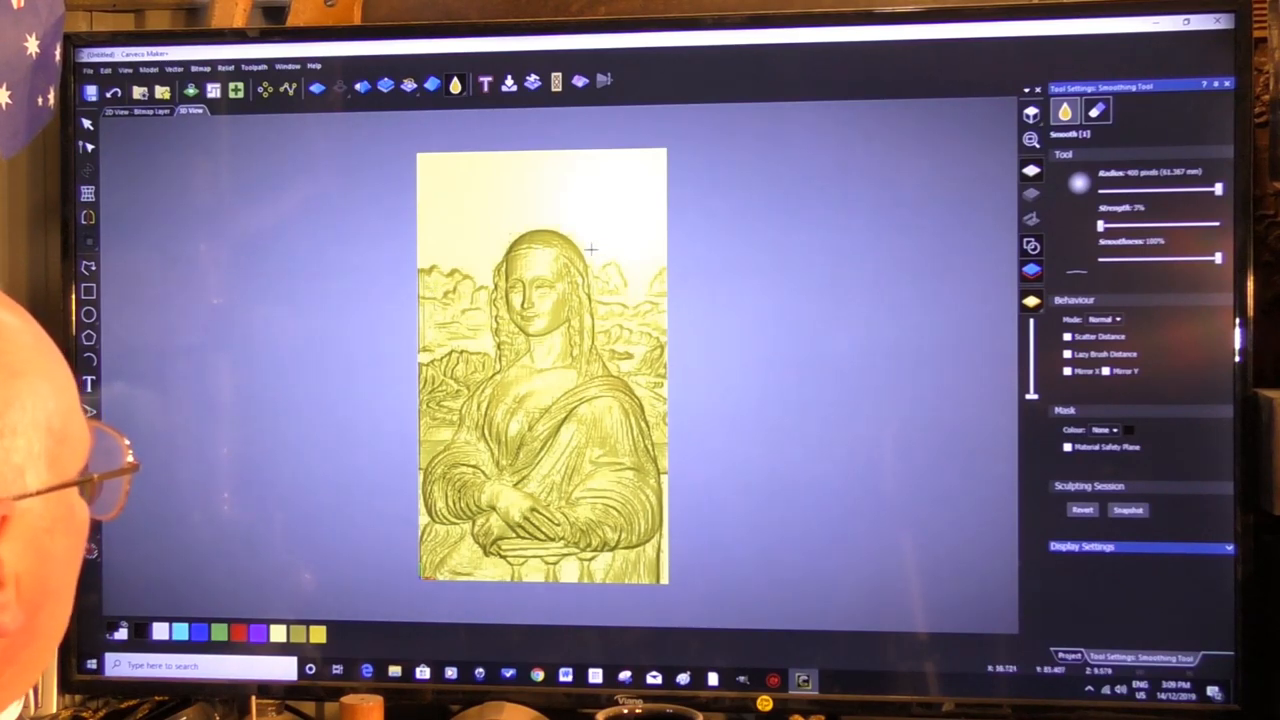
mouse_move(616, 438)
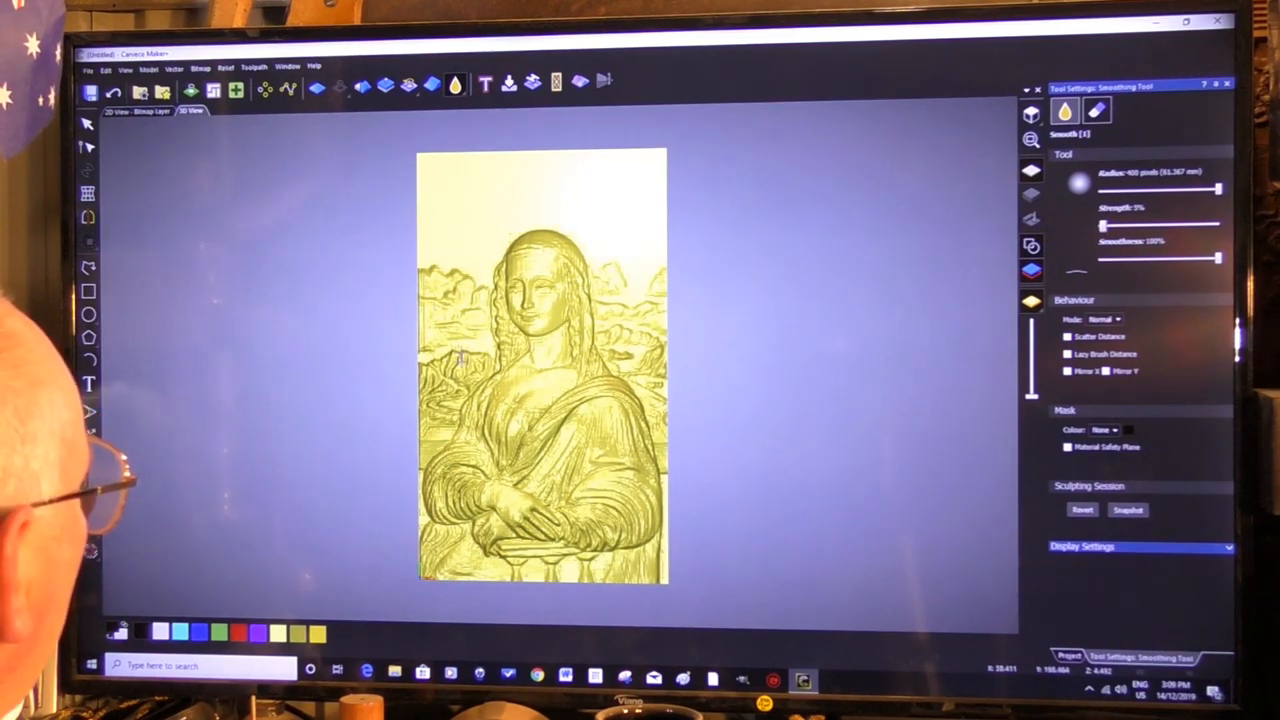
mouse_move(840, 320)
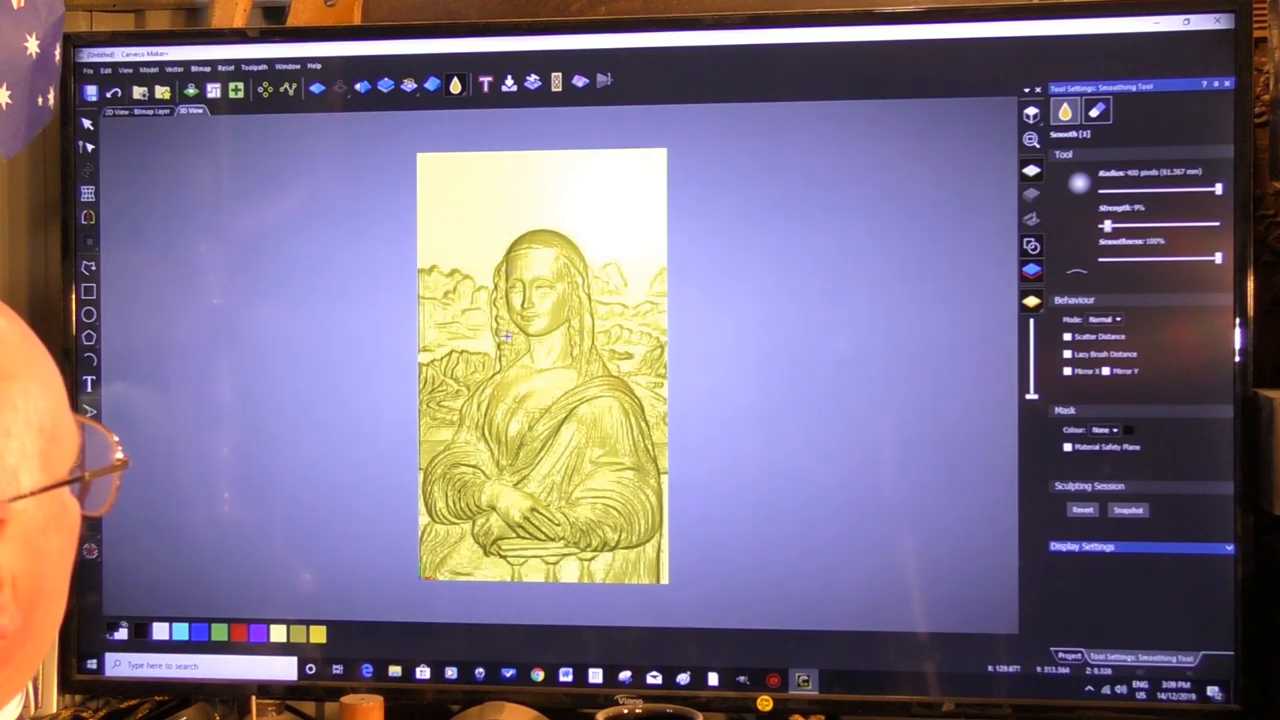
mouse_move(604, 444)
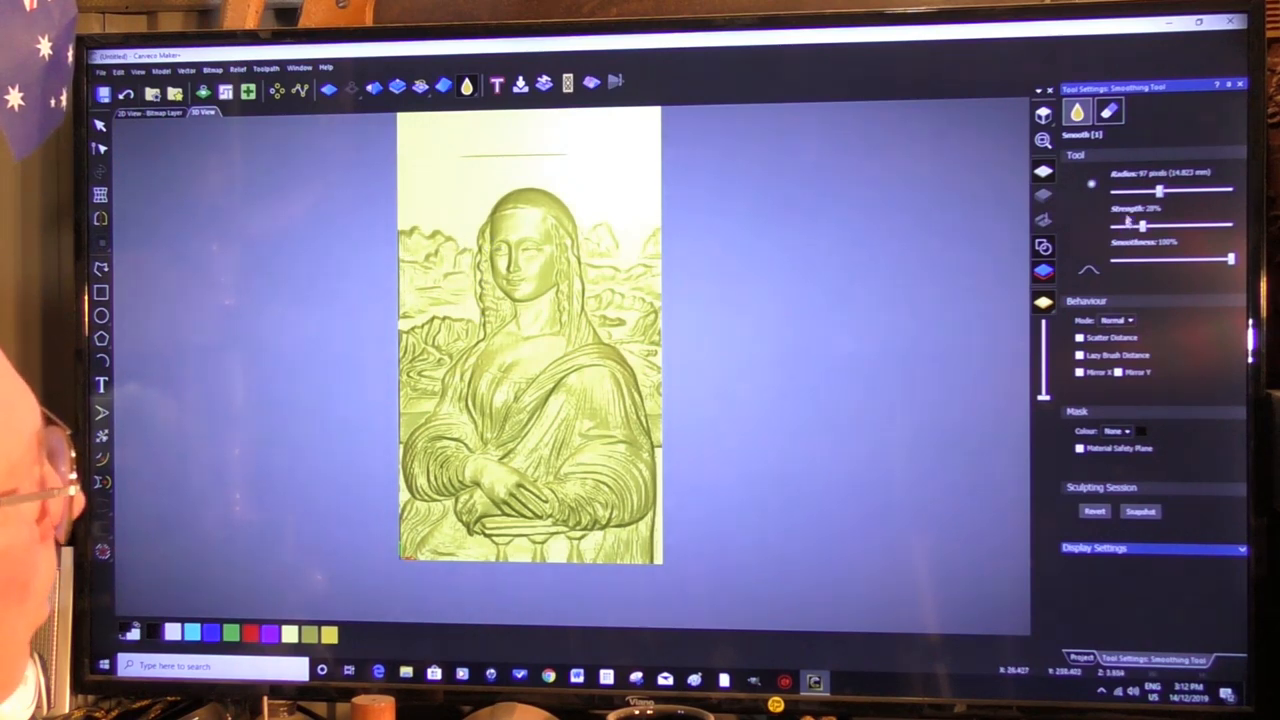
- Adjust the smoothing brush to a medium radius at roughly ten percent strength
left_click_drag(1130, 192, 1176, 192)
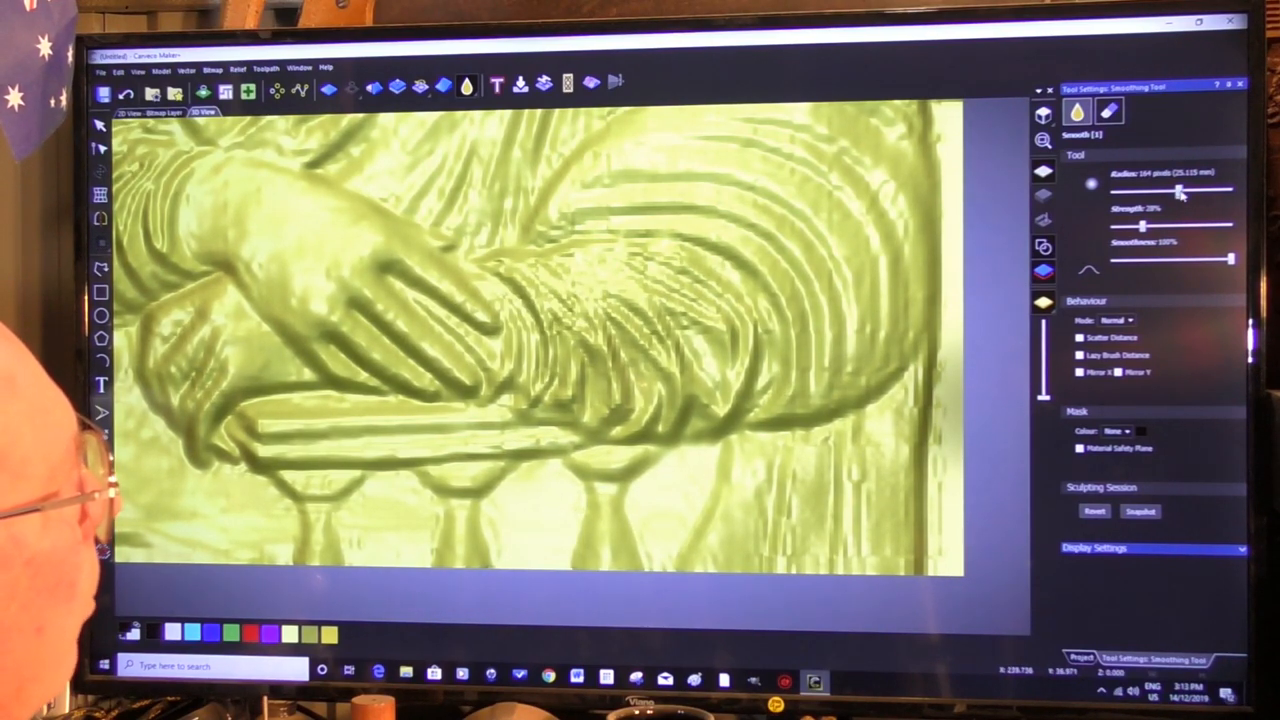
- Shrink the smoothing brush radius and strength, zooming in on Mona Lisa's face
left_click_drag(1180, 190, 1150, 190)
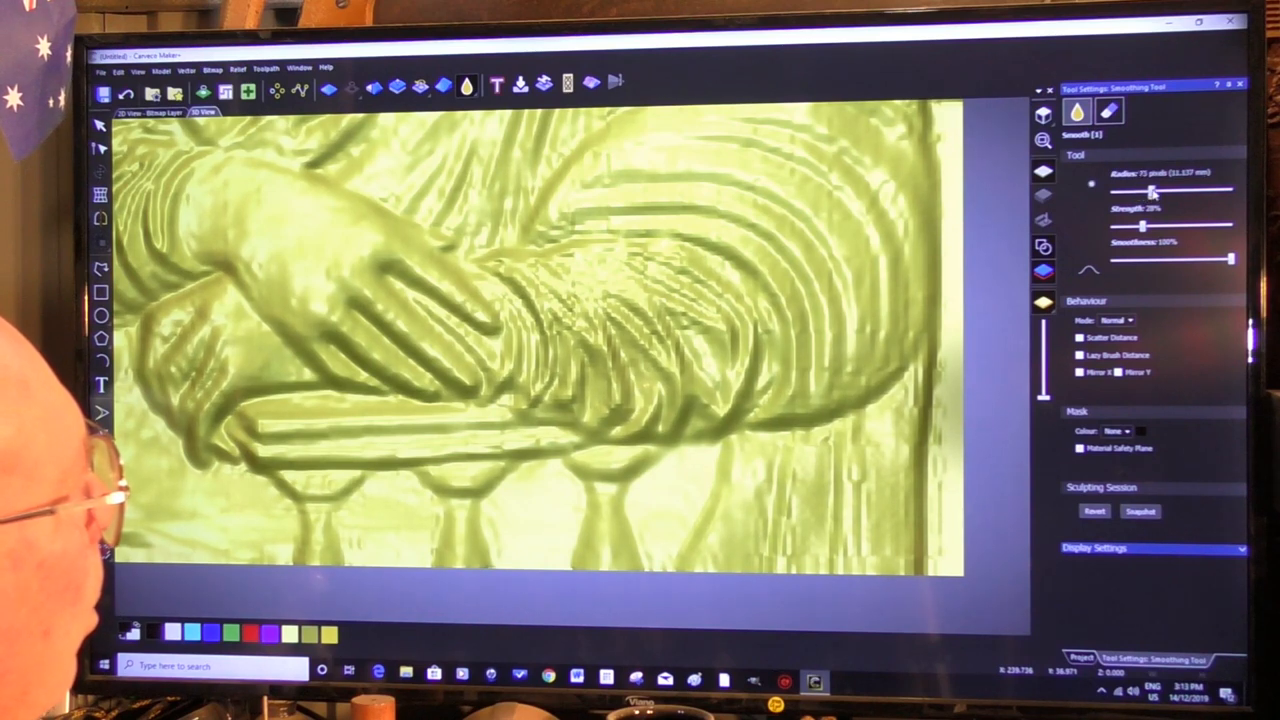
left_click_drag(1150, 228, 1124, 228)
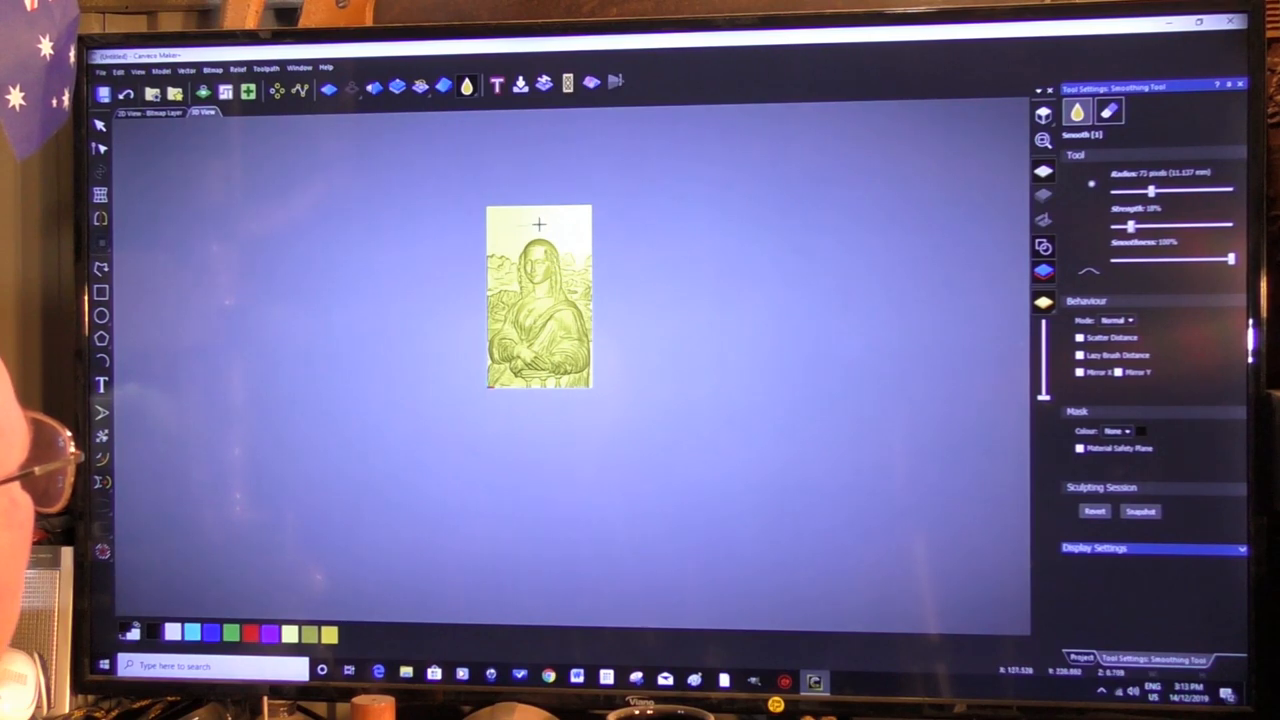
scroll("up", 3)
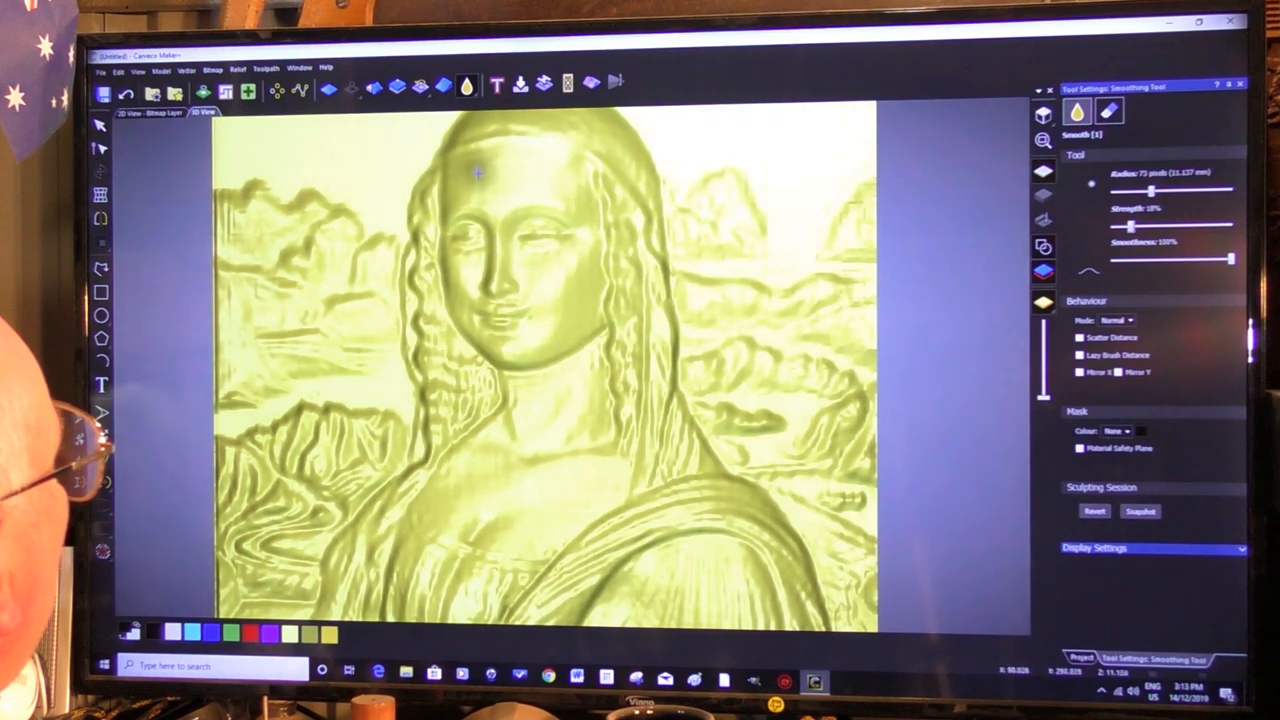
mouse_move(560, 176)
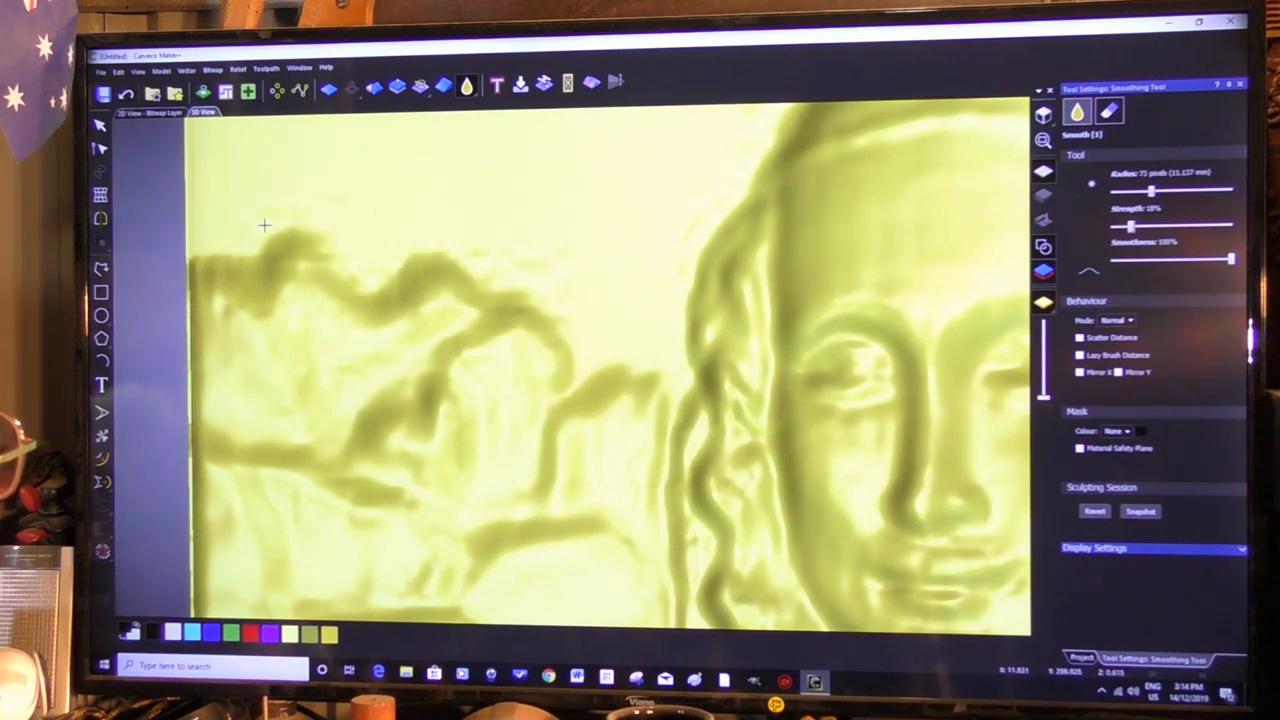
mouse_move(374, 264)
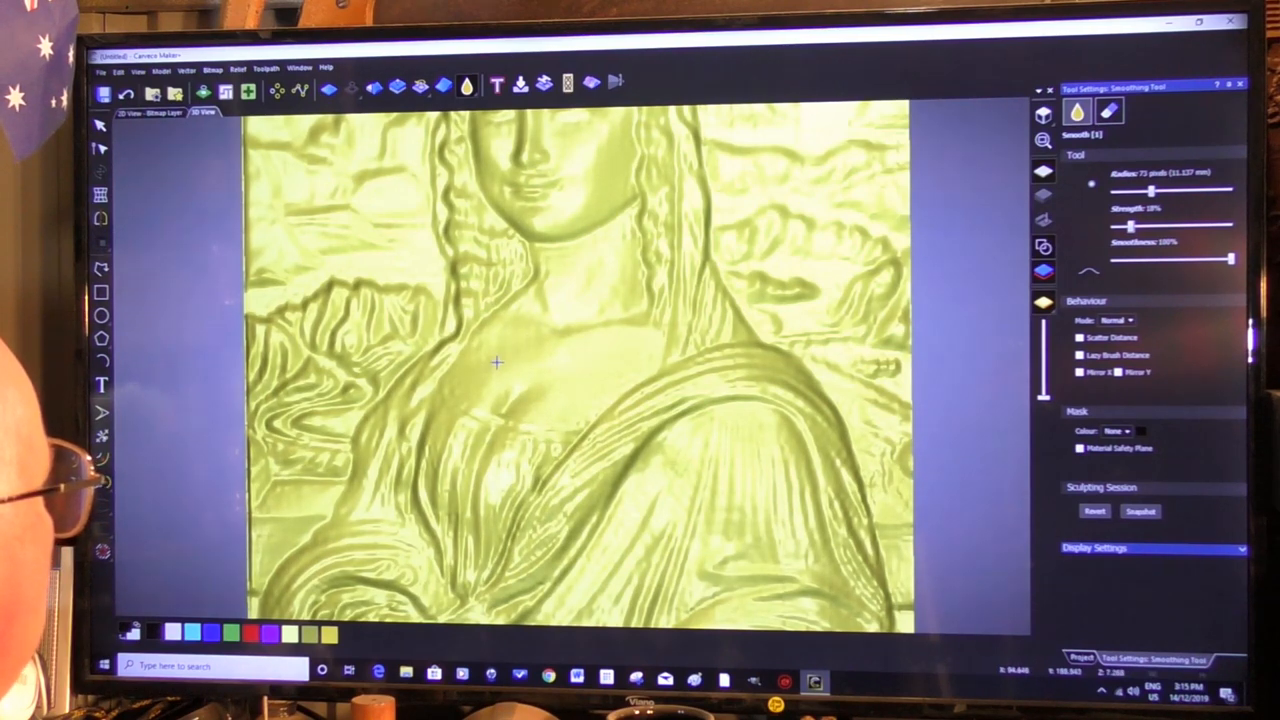
mouse_move(502, 330)
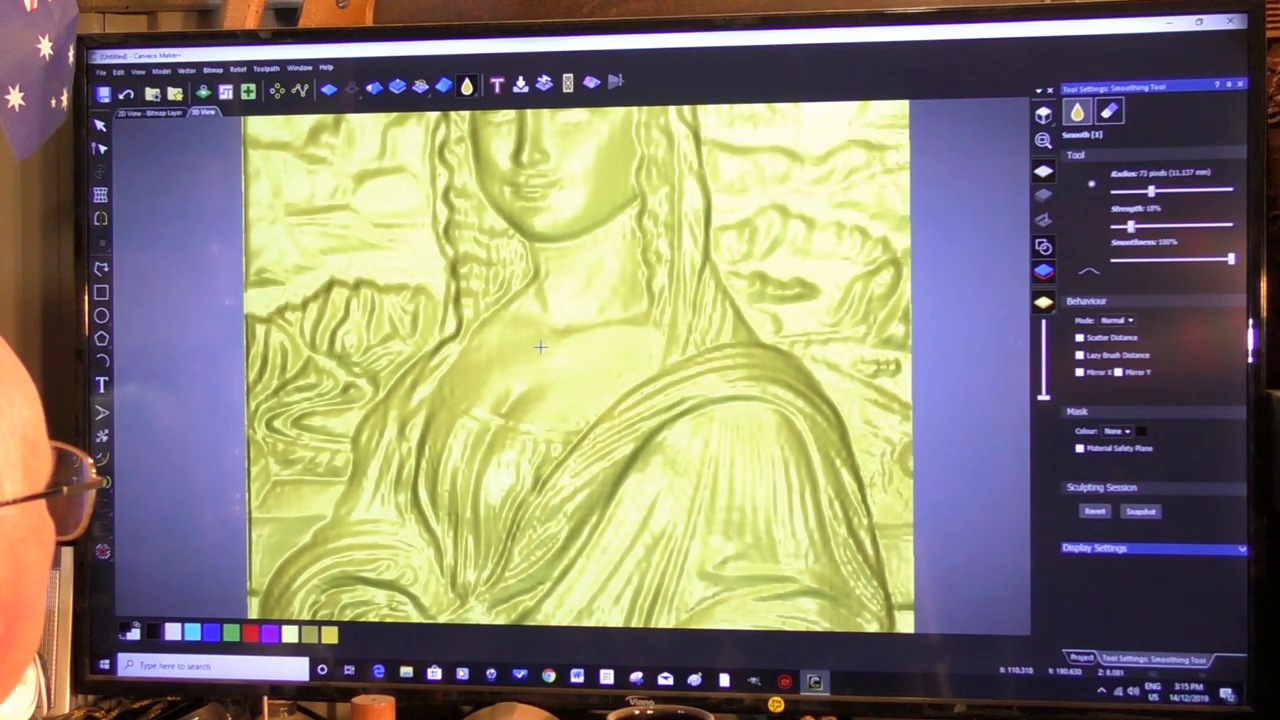
mouse_move(650, 360)
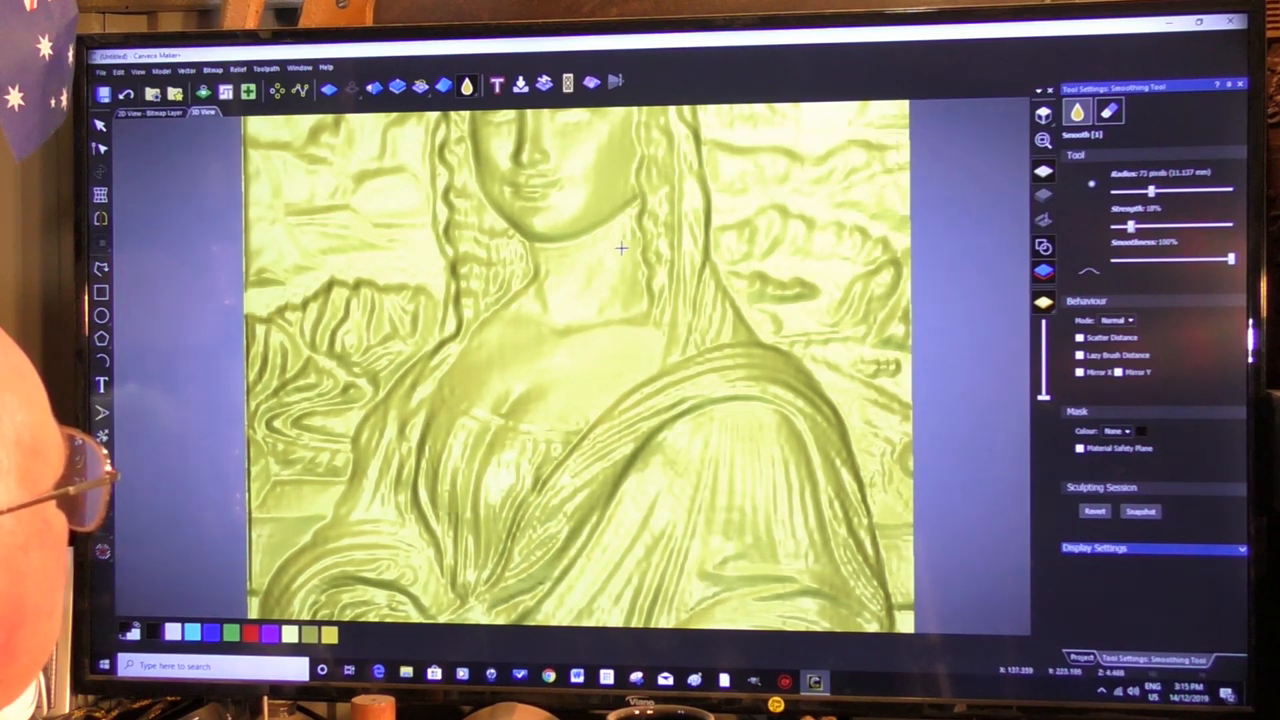
mouse_move(568, 272)
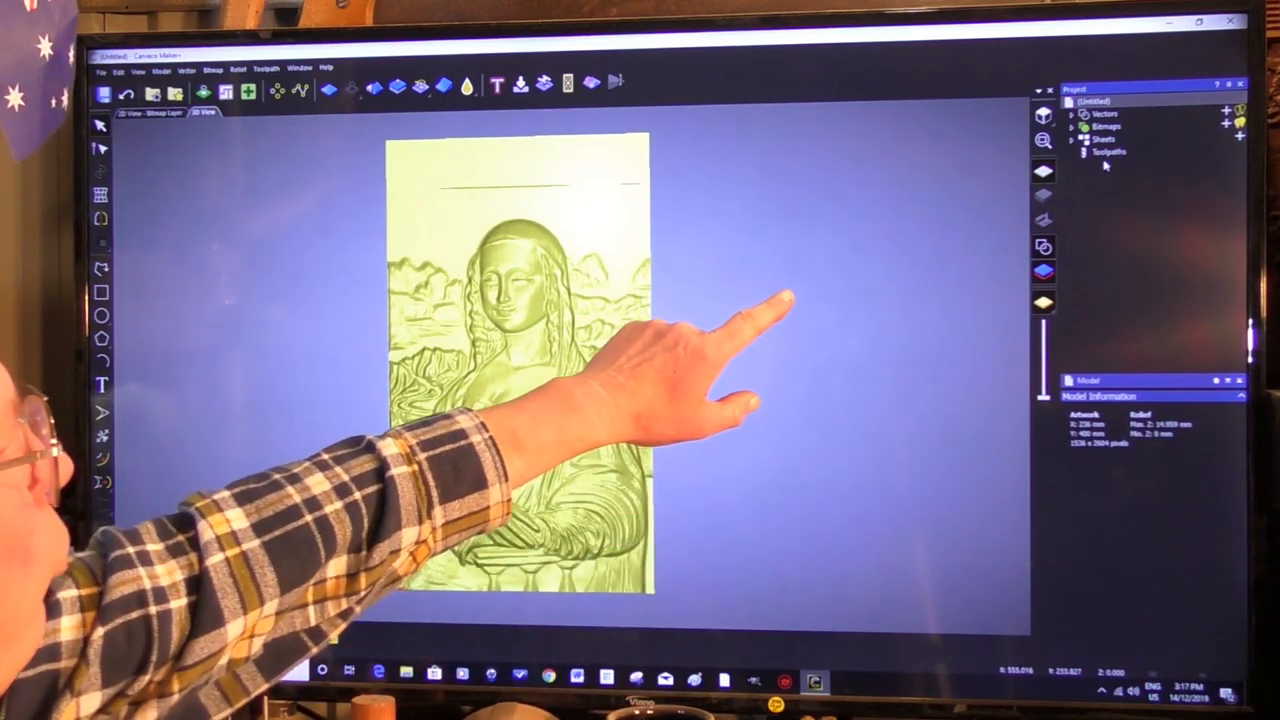
- Show the toolpath operations beside the finished relief
left_click(1108, 152)
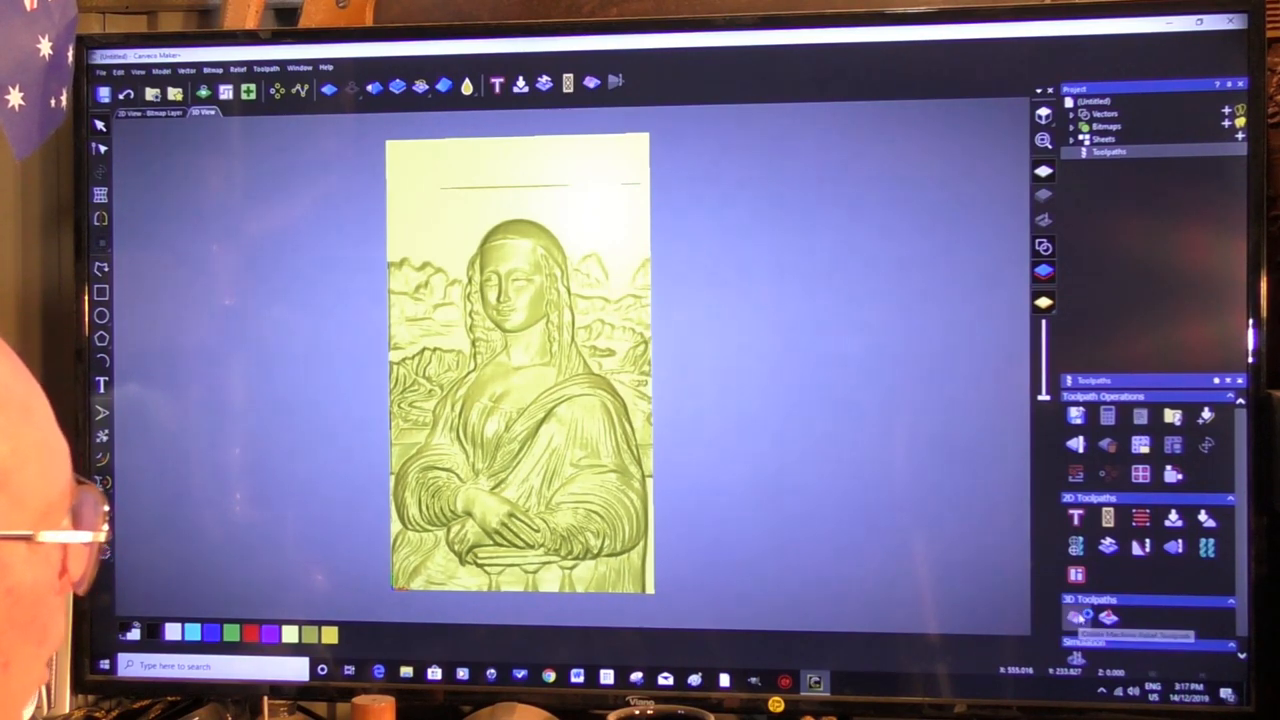
- Start a Machine Relief toolpath so its finishing tool can be chosen from the tool database
left_click(1076, 616)
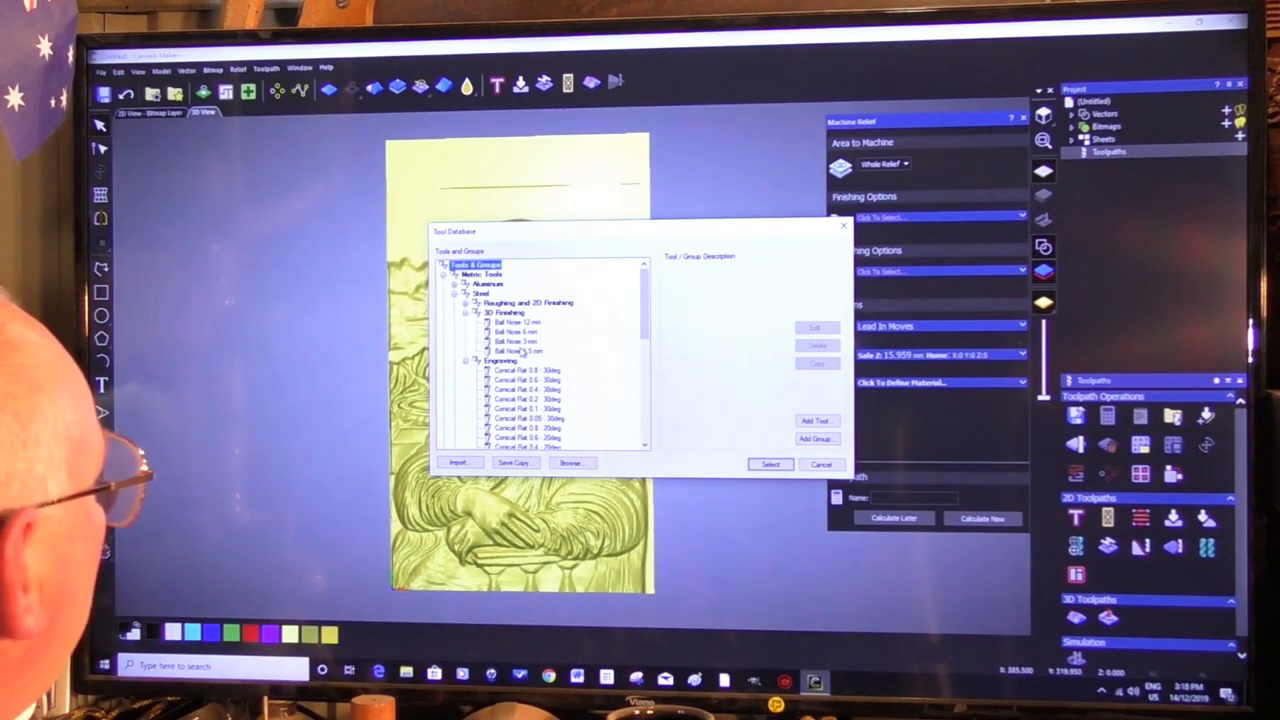
- Pick a small ball nose finishing tool, edit it to 1.2 mm and save it as Ball Nose 1.2 mm
left_click(516, 342)
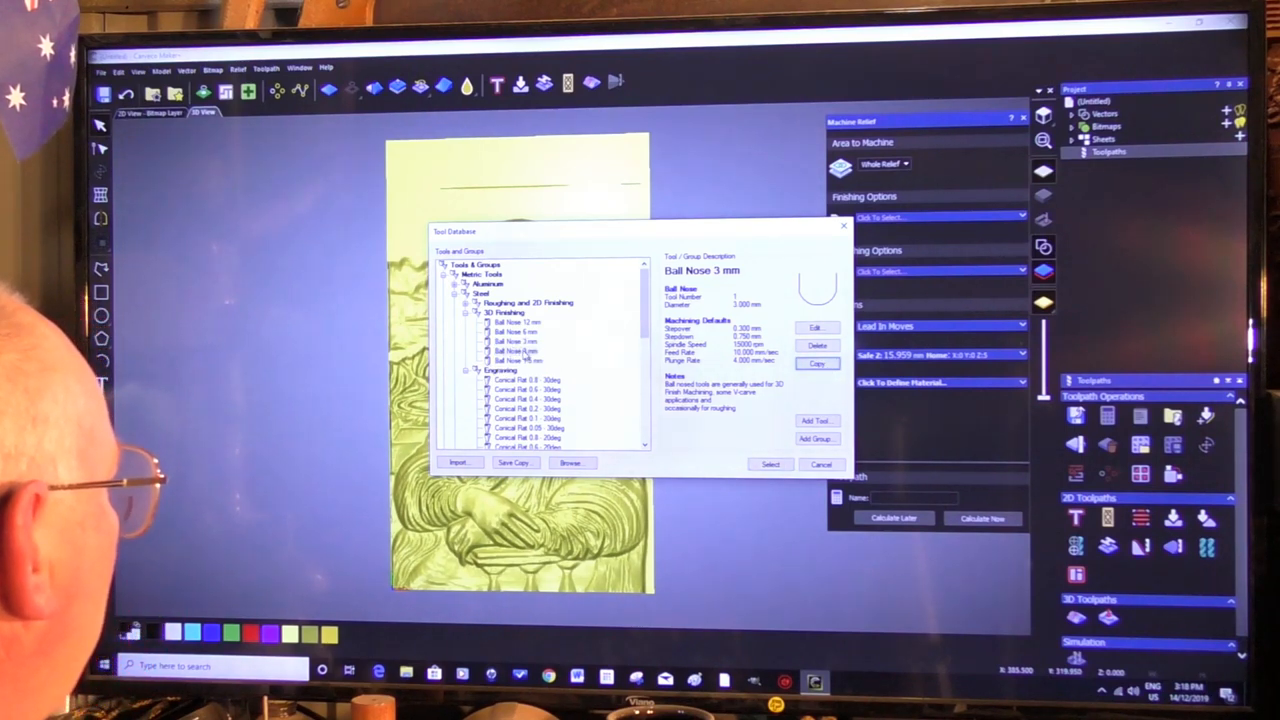
left_click(512, 350)
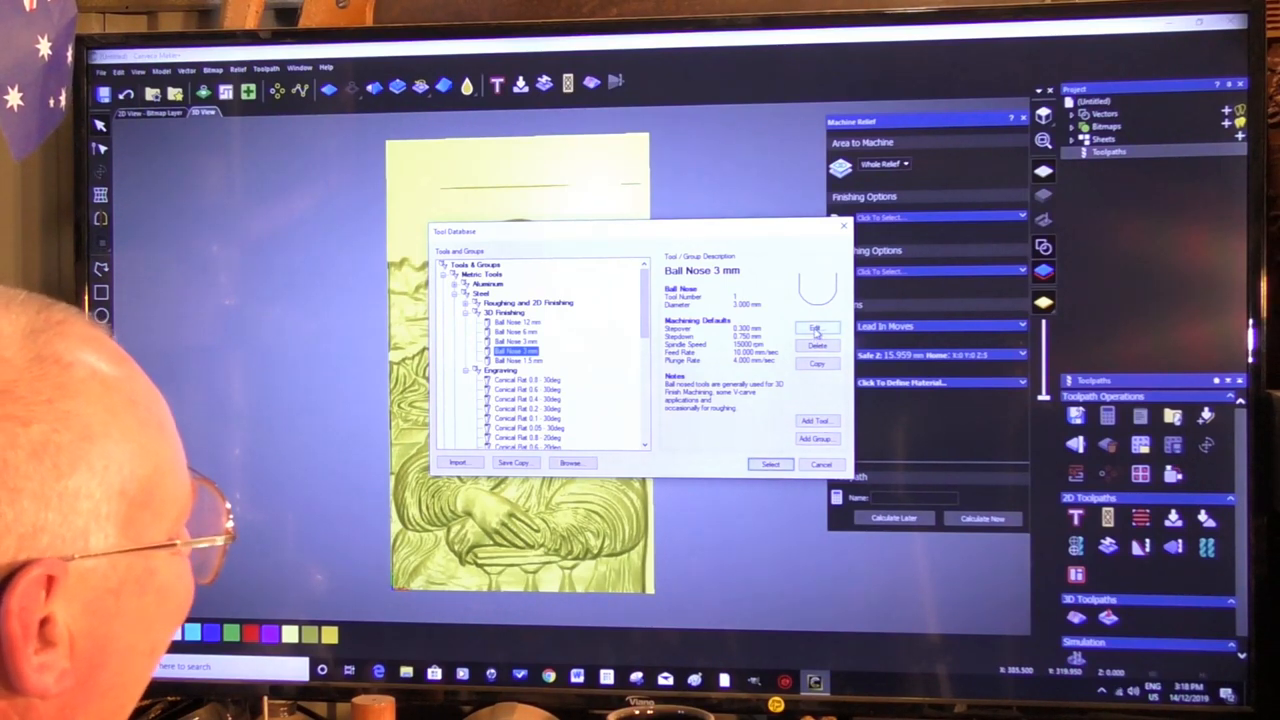
left_click(816, 328)
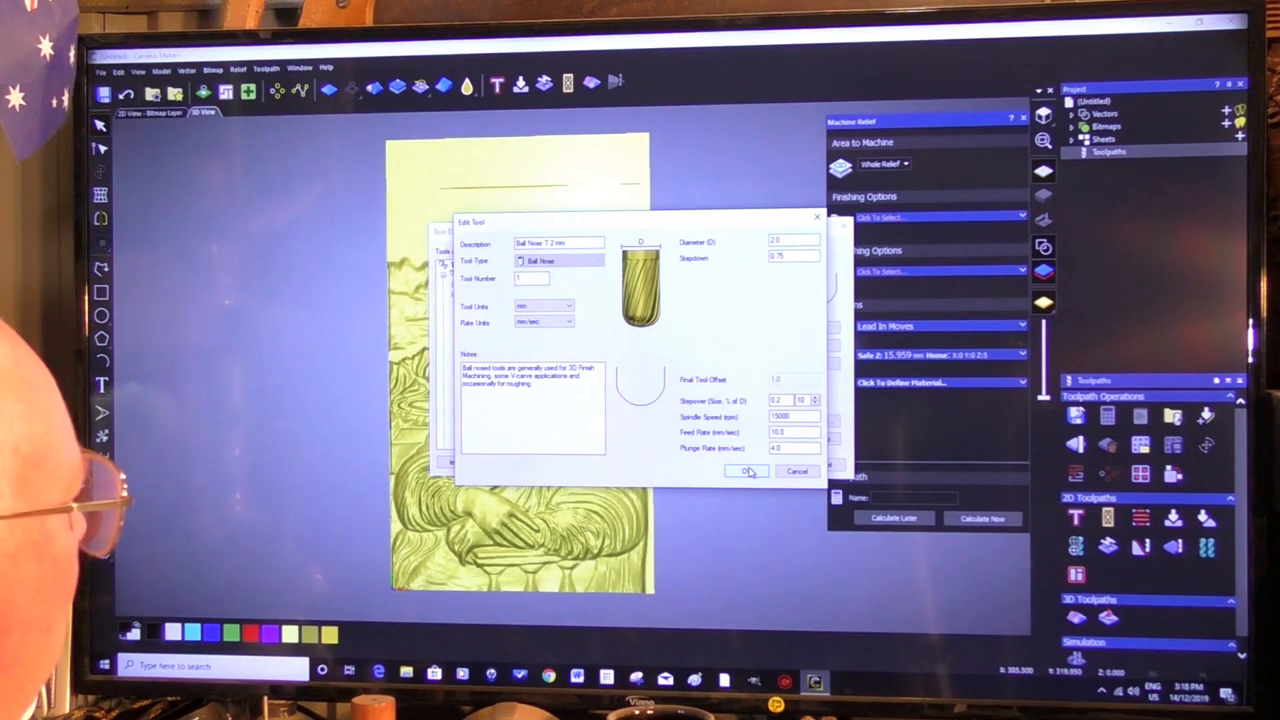
left_click(748, 472)
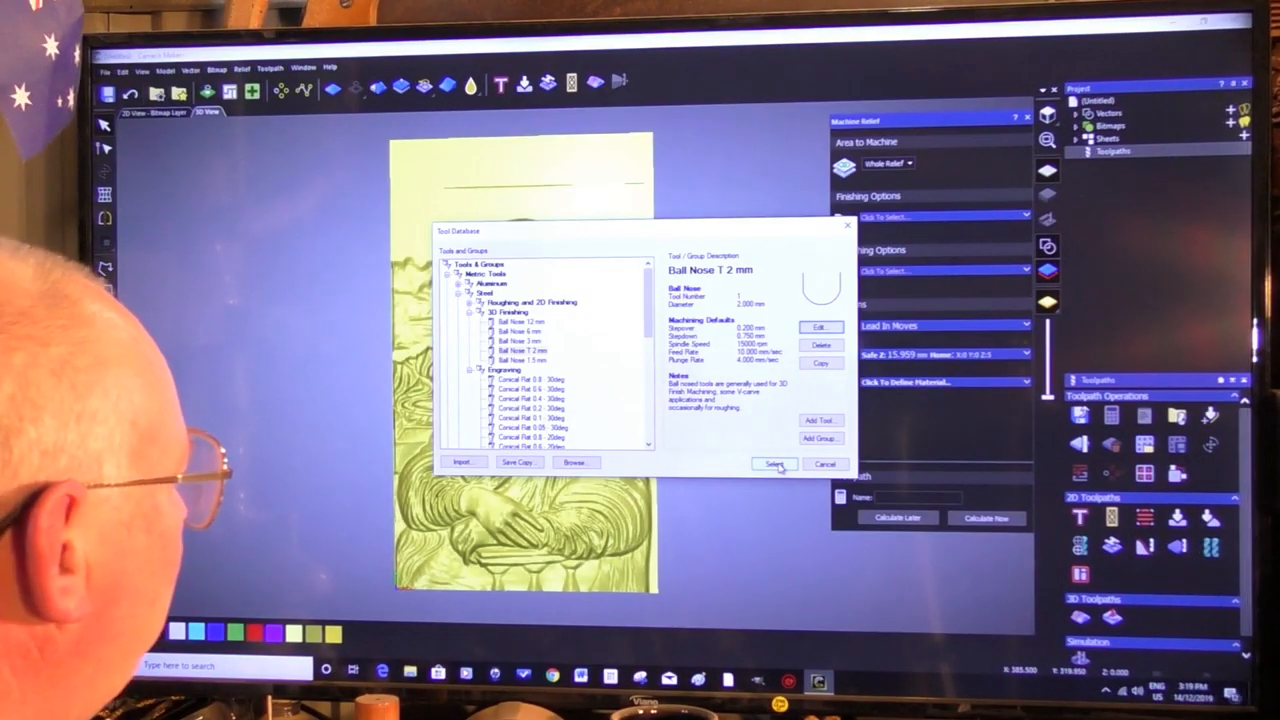
- Assign the 1.2 mm ball-nose cutter as the finishing tool and begin editing its cutting values
left_click(776, 464)
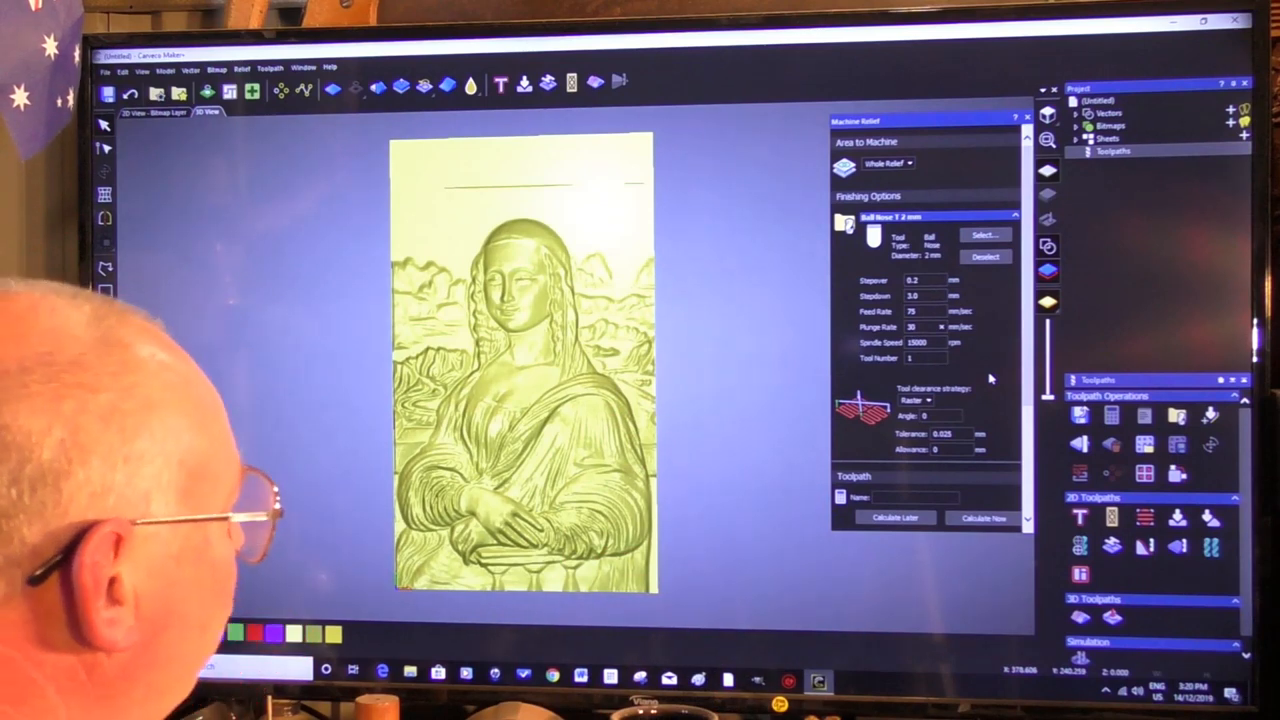
triple_click(920, 342)
type("22000")
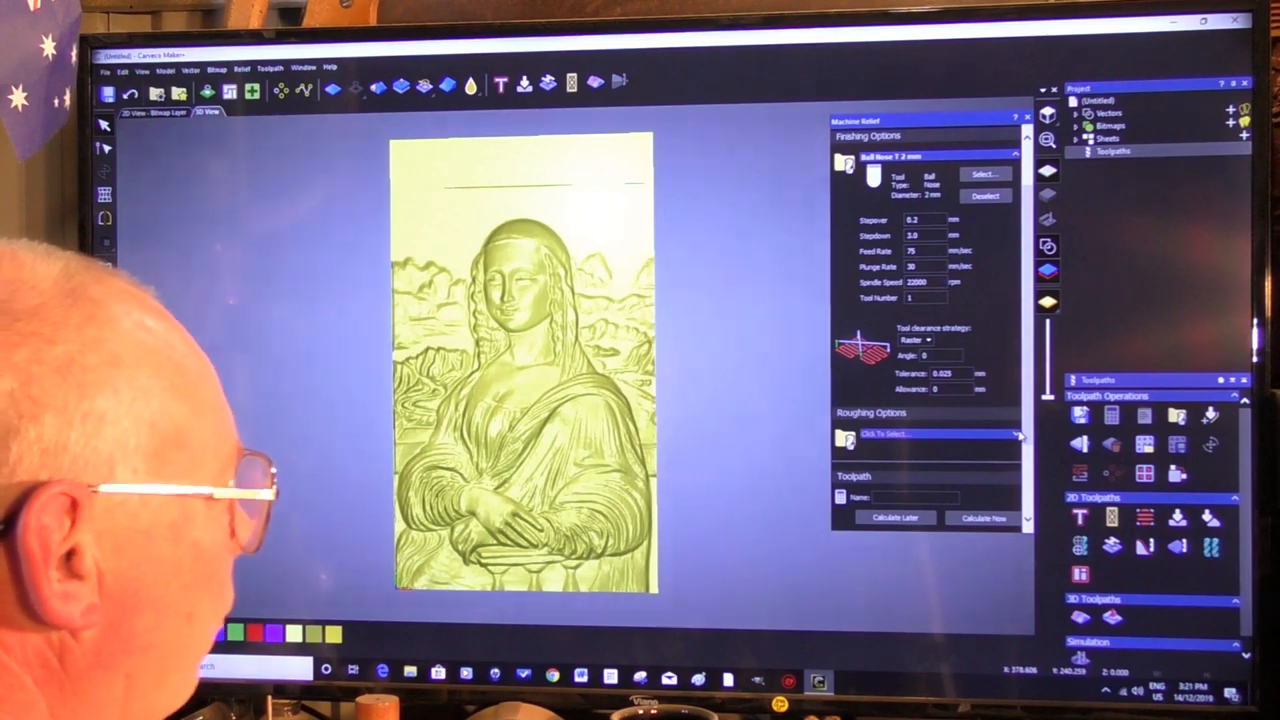
- Browse the roughing and 2D finishing tools and highlight the 12 mm end mill over the 12 mm ball nose
left_click(984, 174)
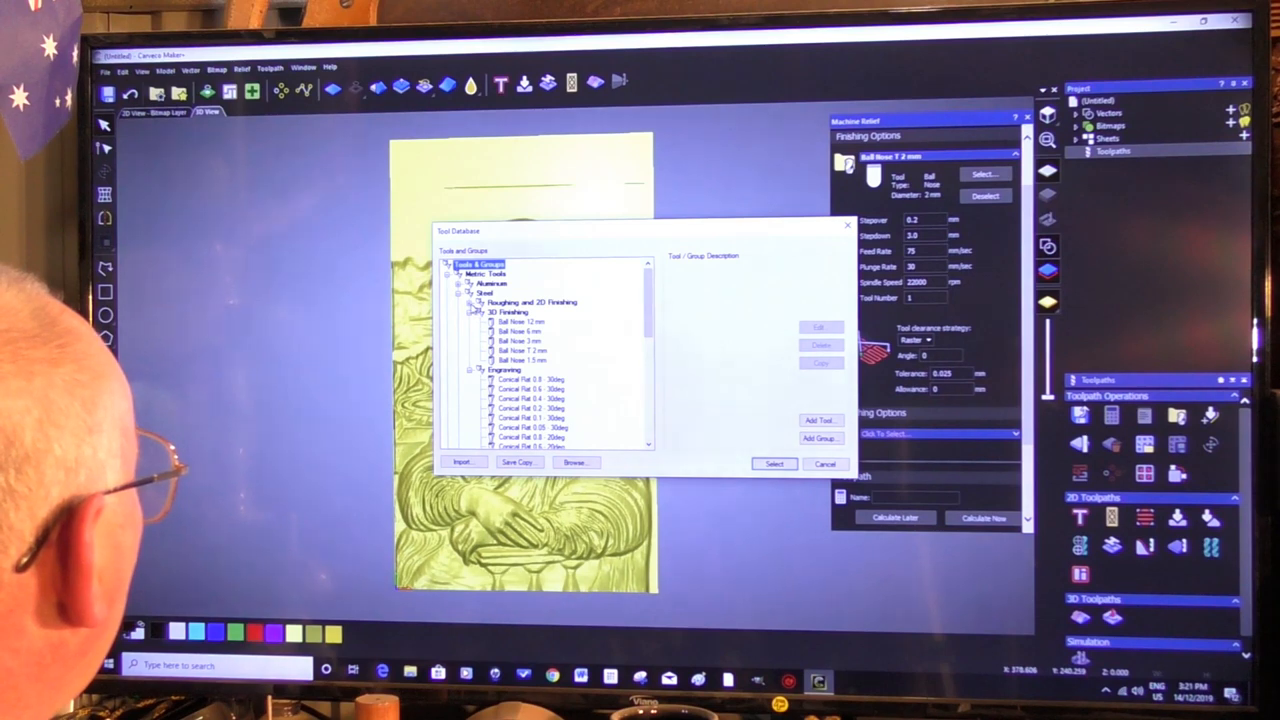
left_click(476, 302)
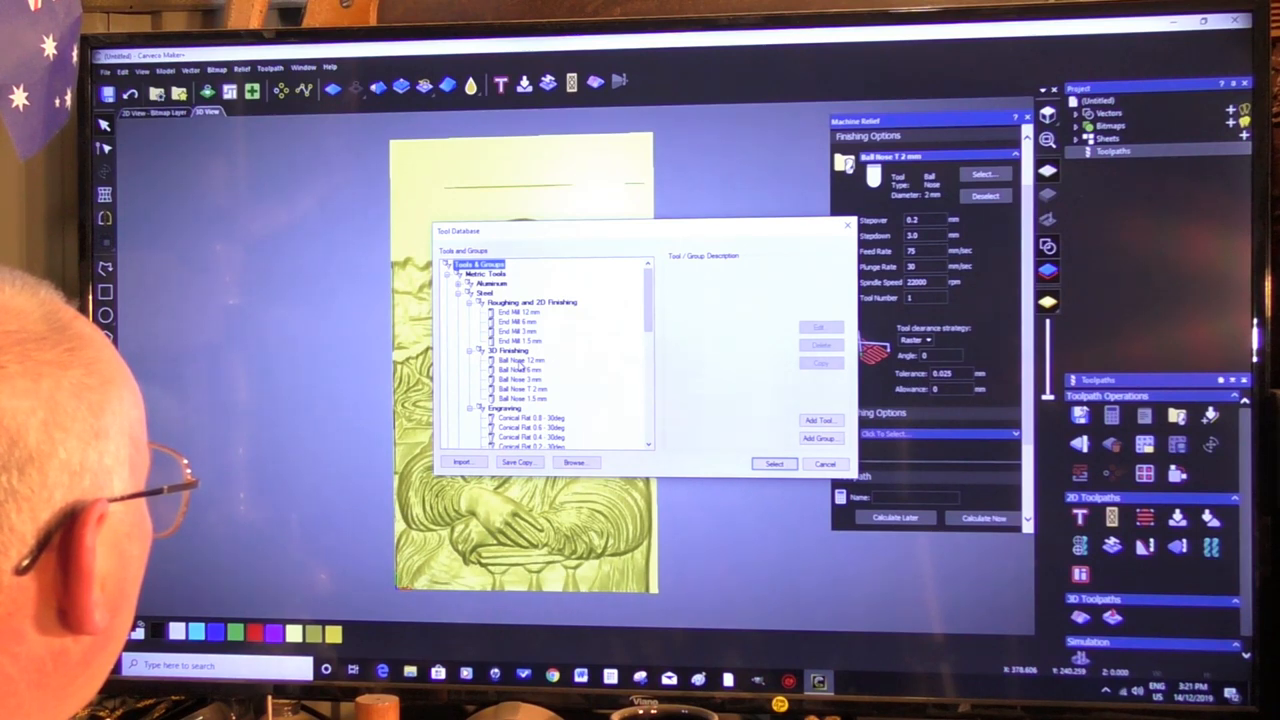
left_click(520, 360)
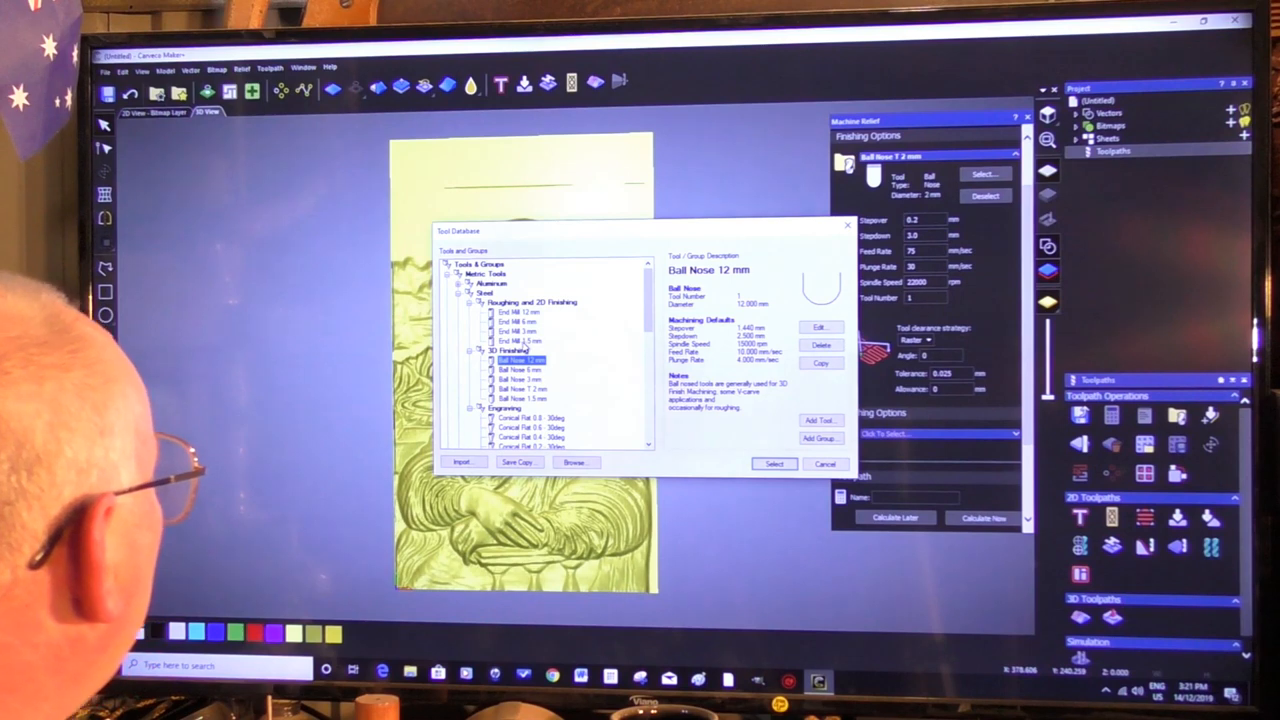
left_click(520, 312)
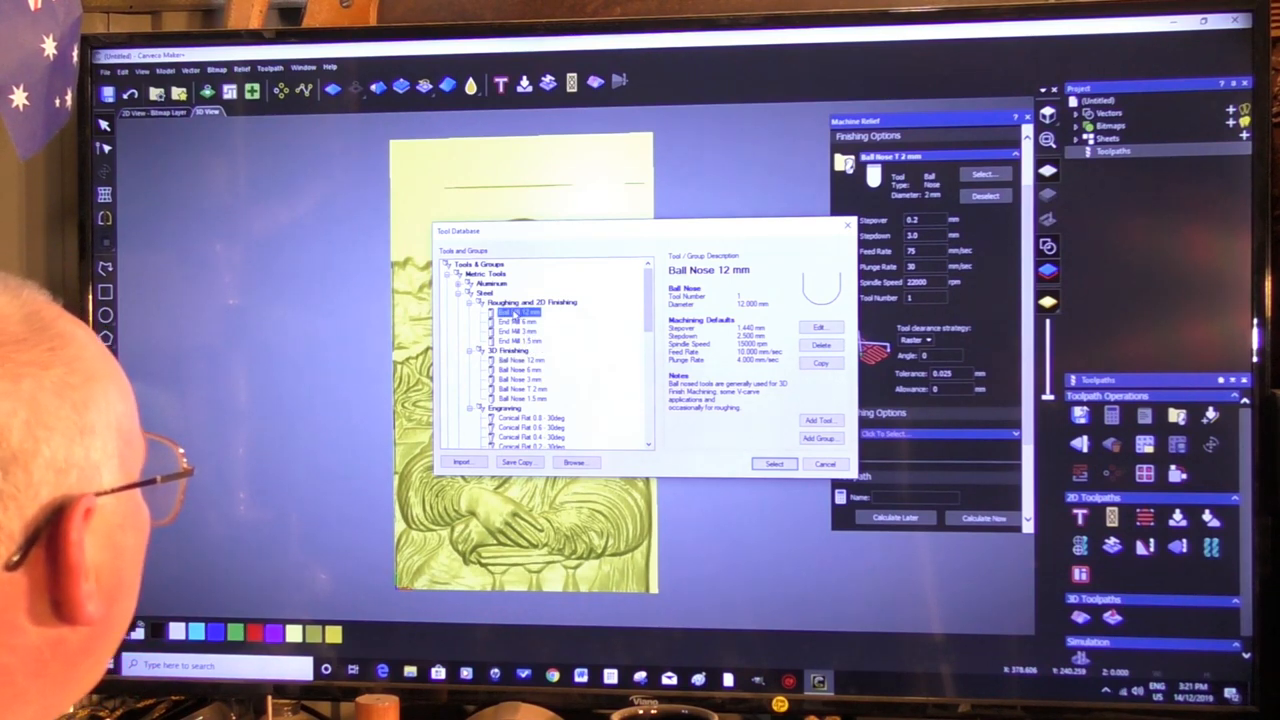
left_click(520, 312)
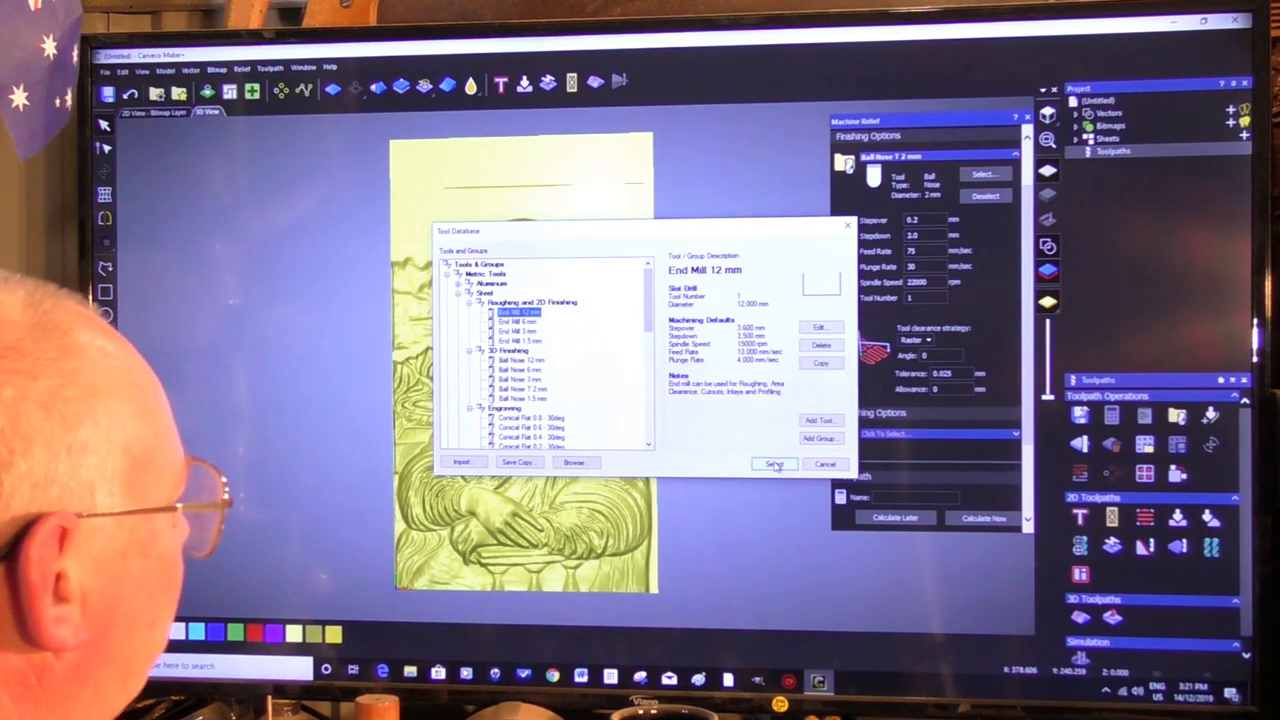
- Make the 12 mm end mill the roughing tool and enter its stepdown of 4.0
left_click(776, 464)
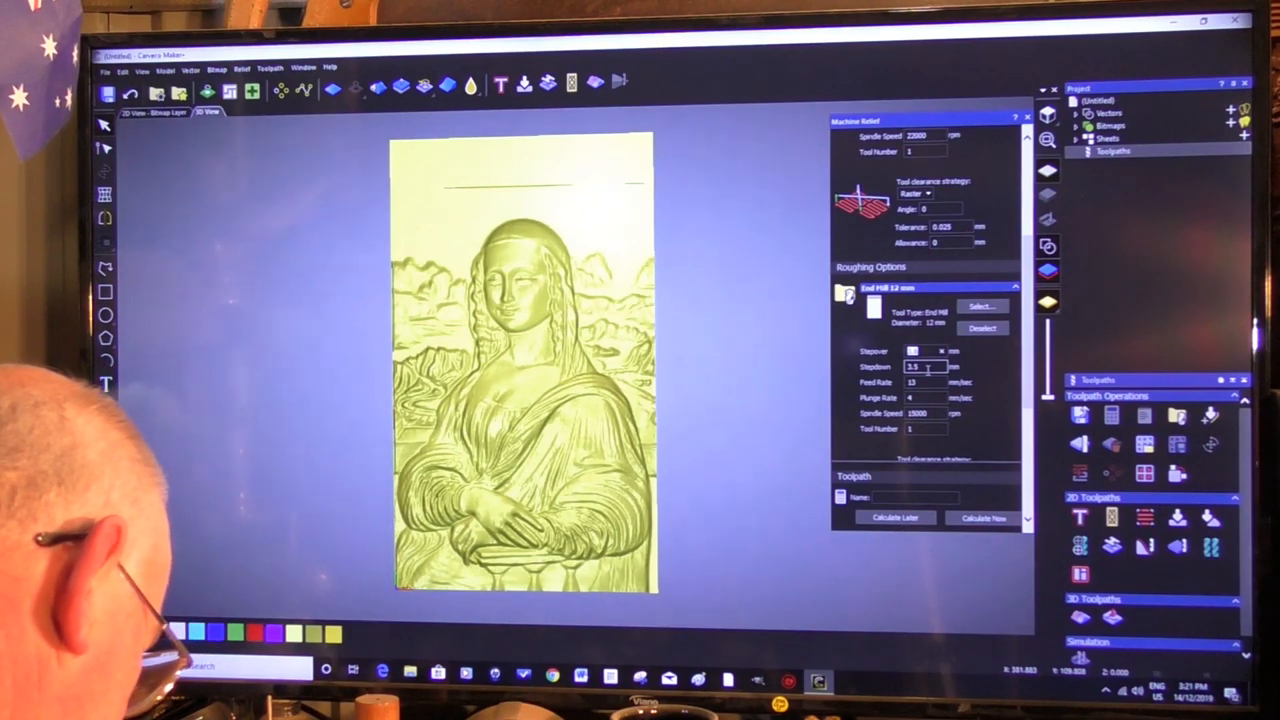
type("4.0")
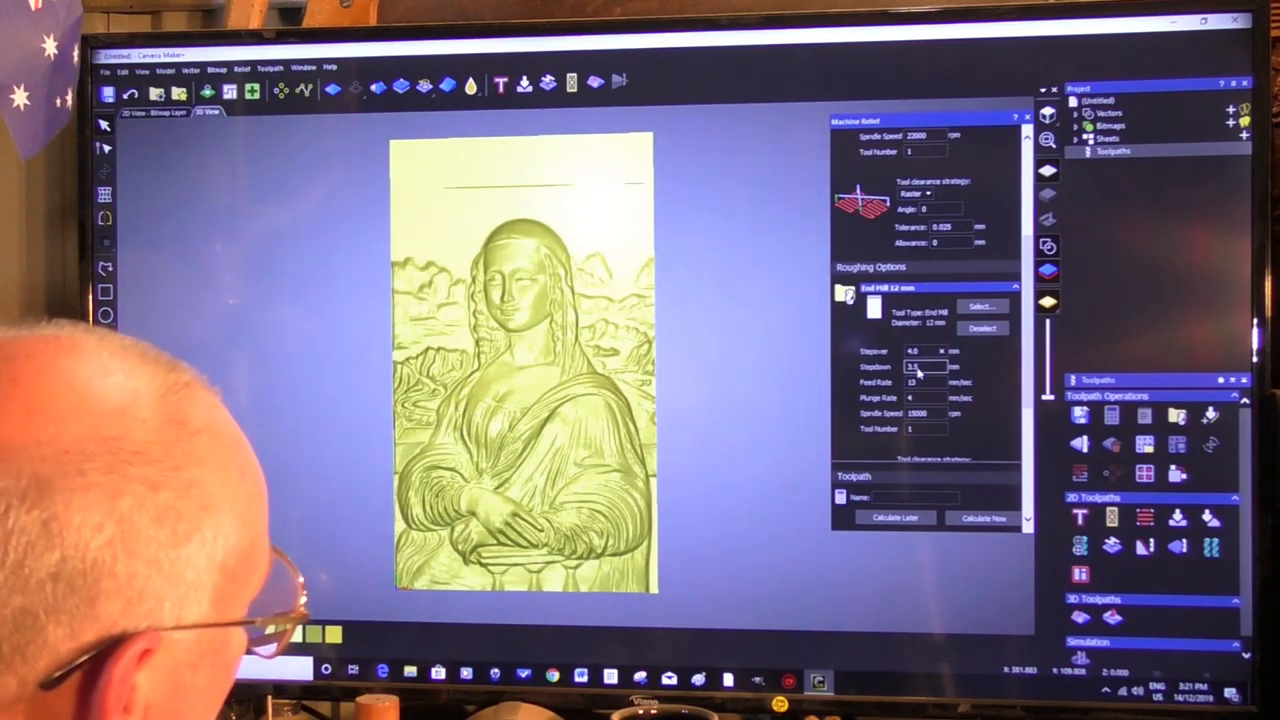
triple_click(920, 366)
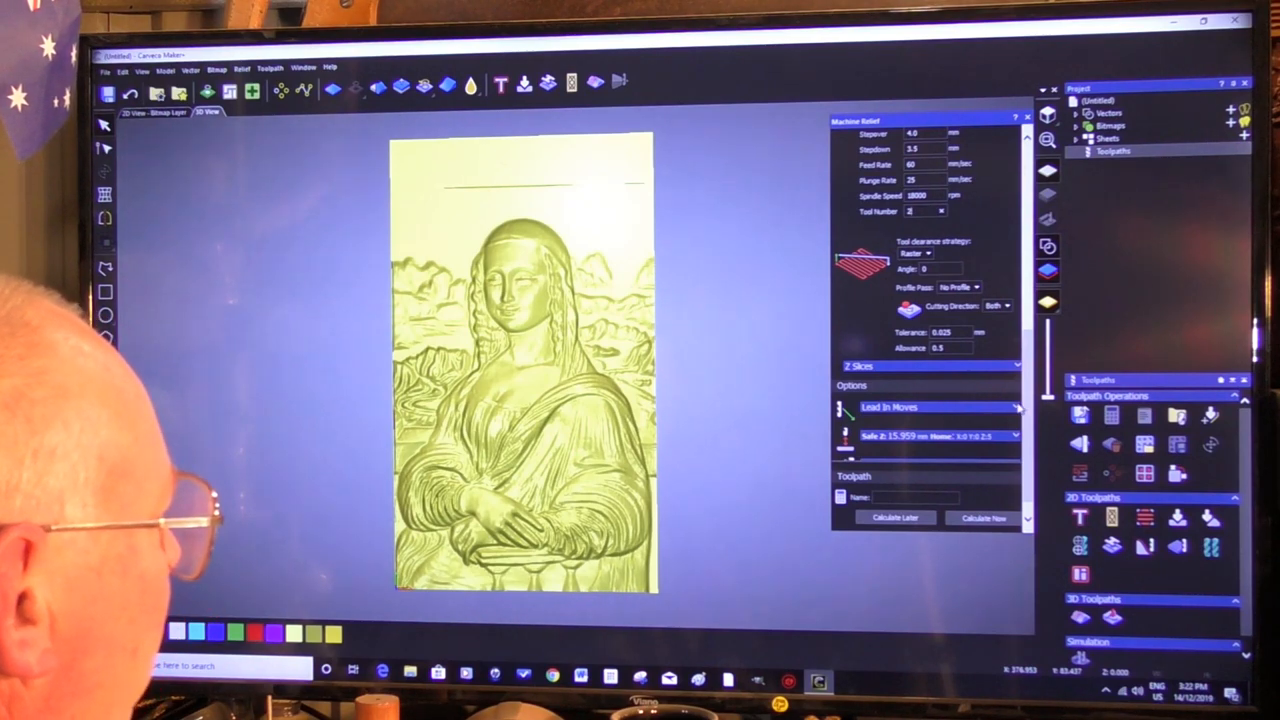
- Enable ramping on the lead-in moves and review the safe Z / home position settings
left_click(1016, 408)
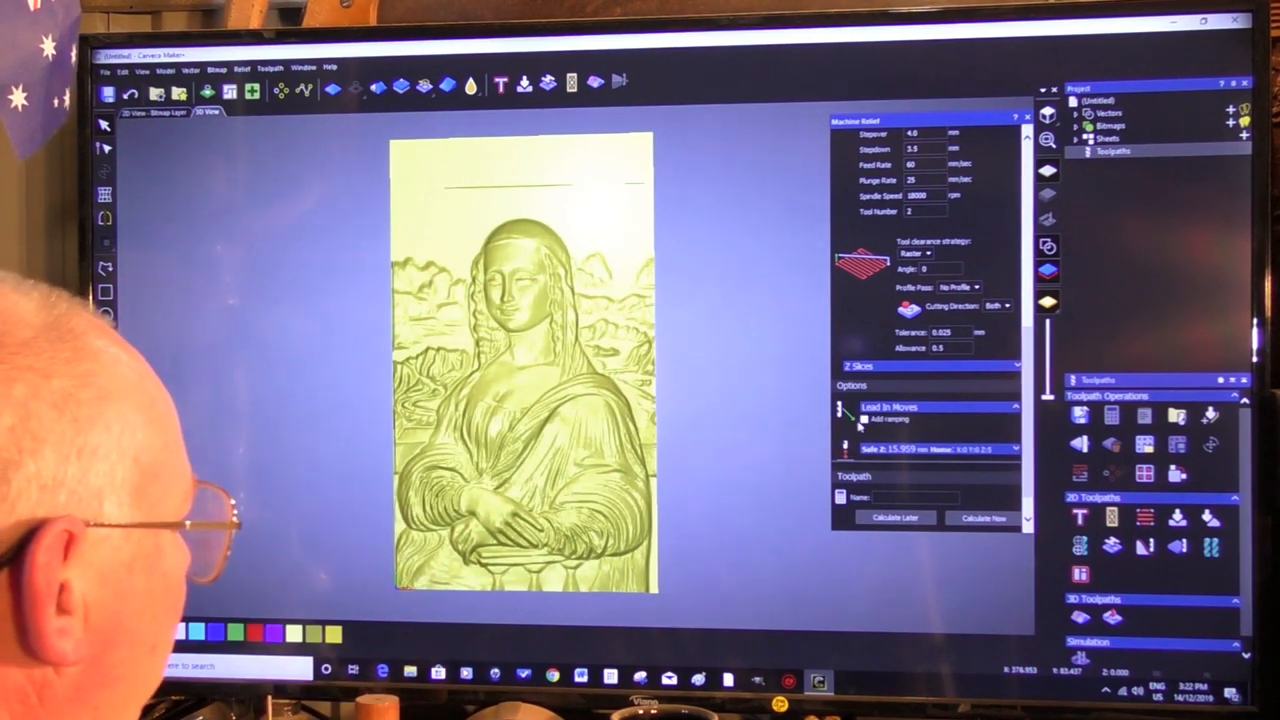
left_click(866, 420)
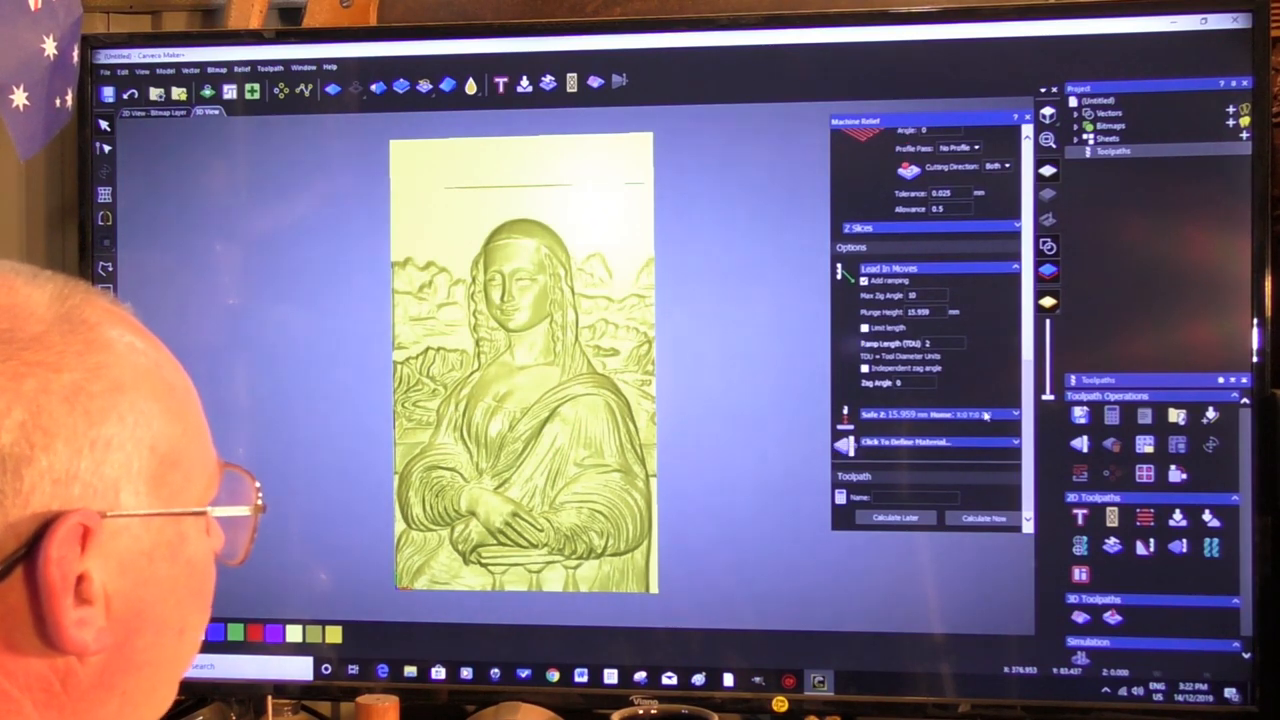
left_click(1016, 414)
type("10")
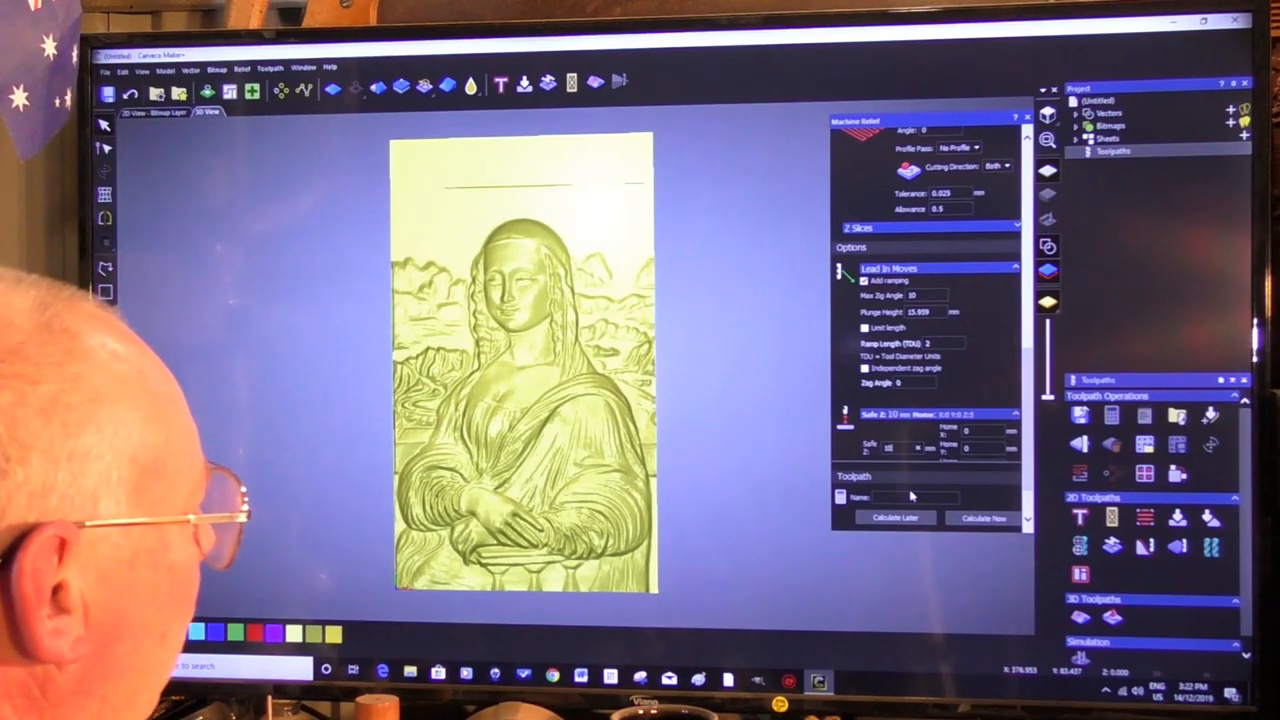
scroll("down", 3)
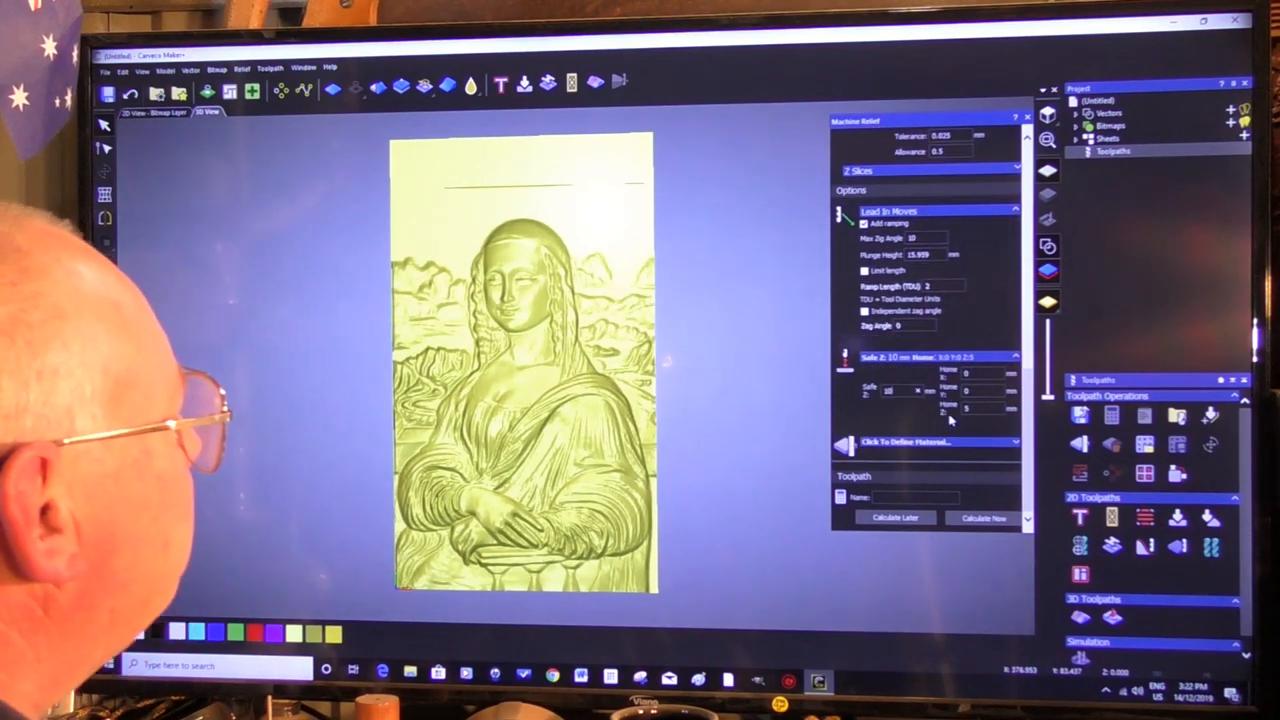
mouse_move(978, 424)
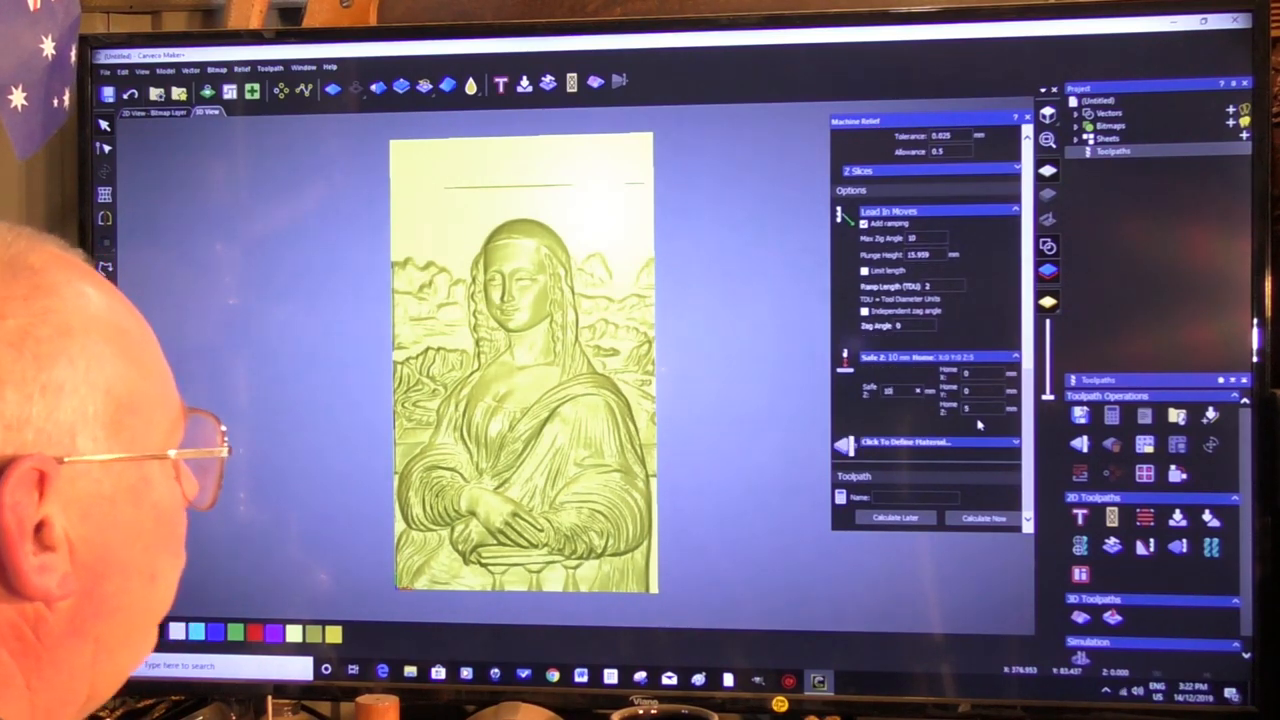
mouse_move(1012, 450)
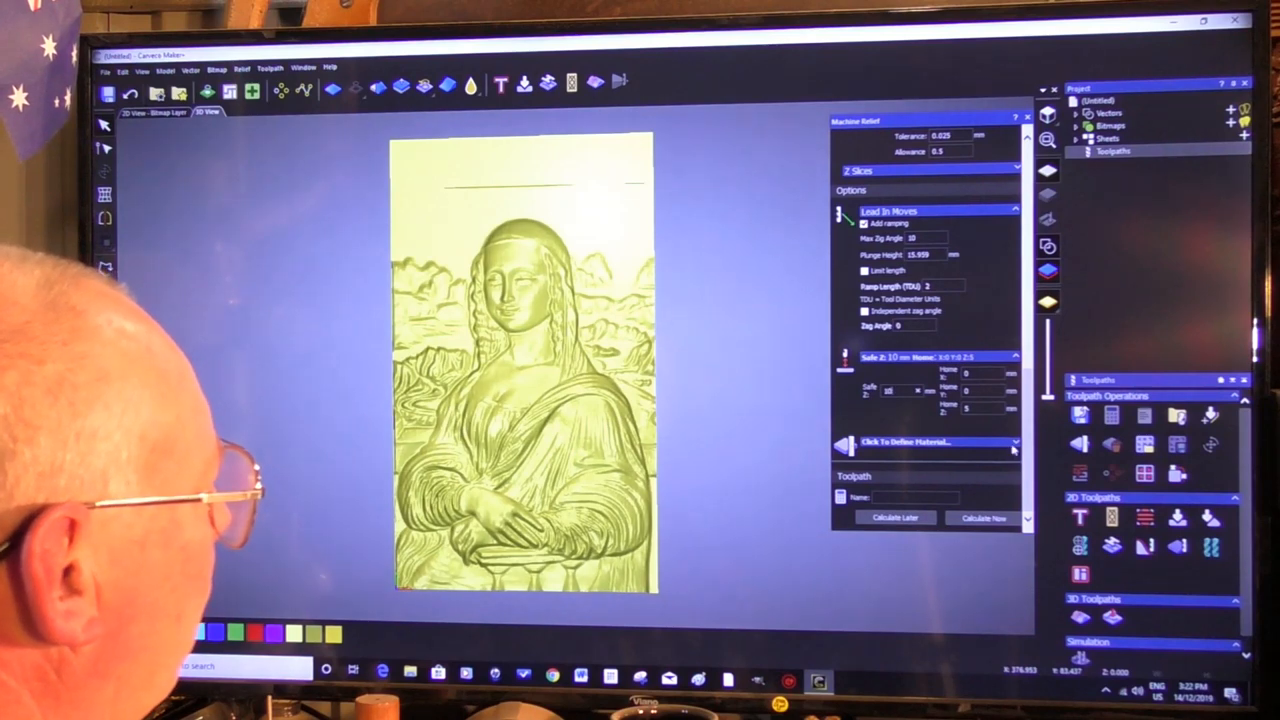
left_click(904, 442)
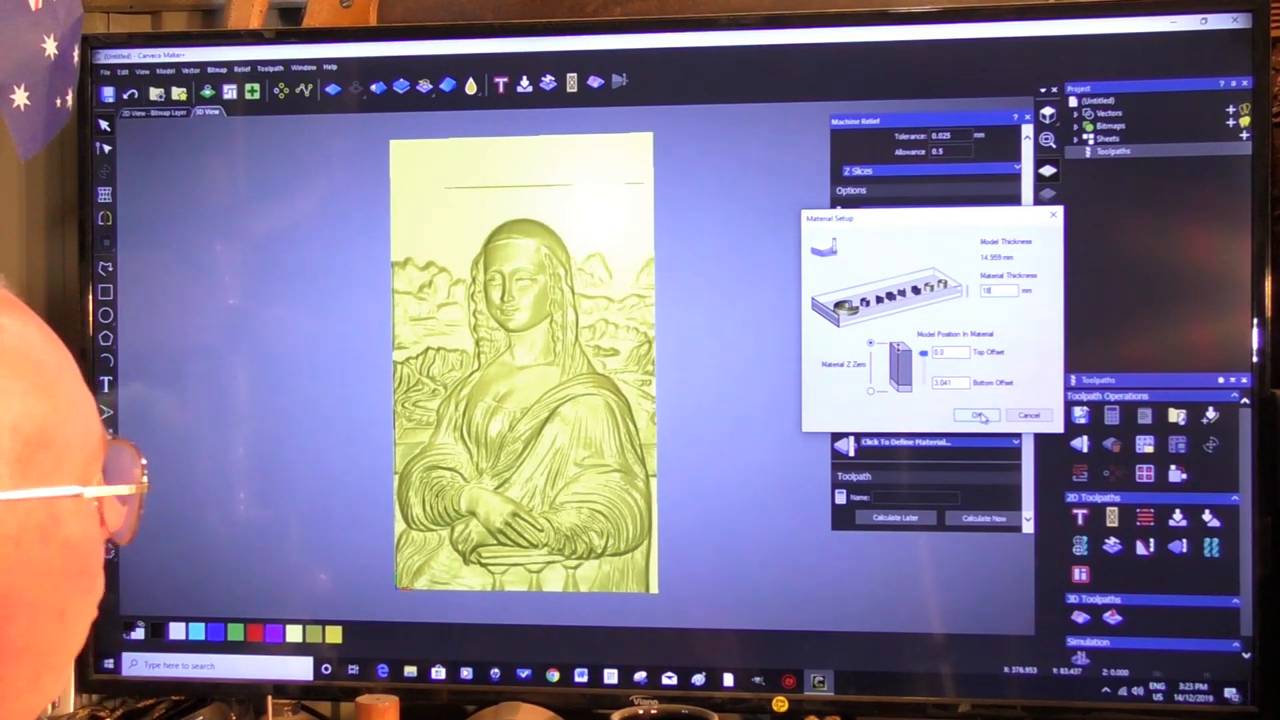
- Confirm the material setup as an 18 mm thick block
left_click(976, 414)
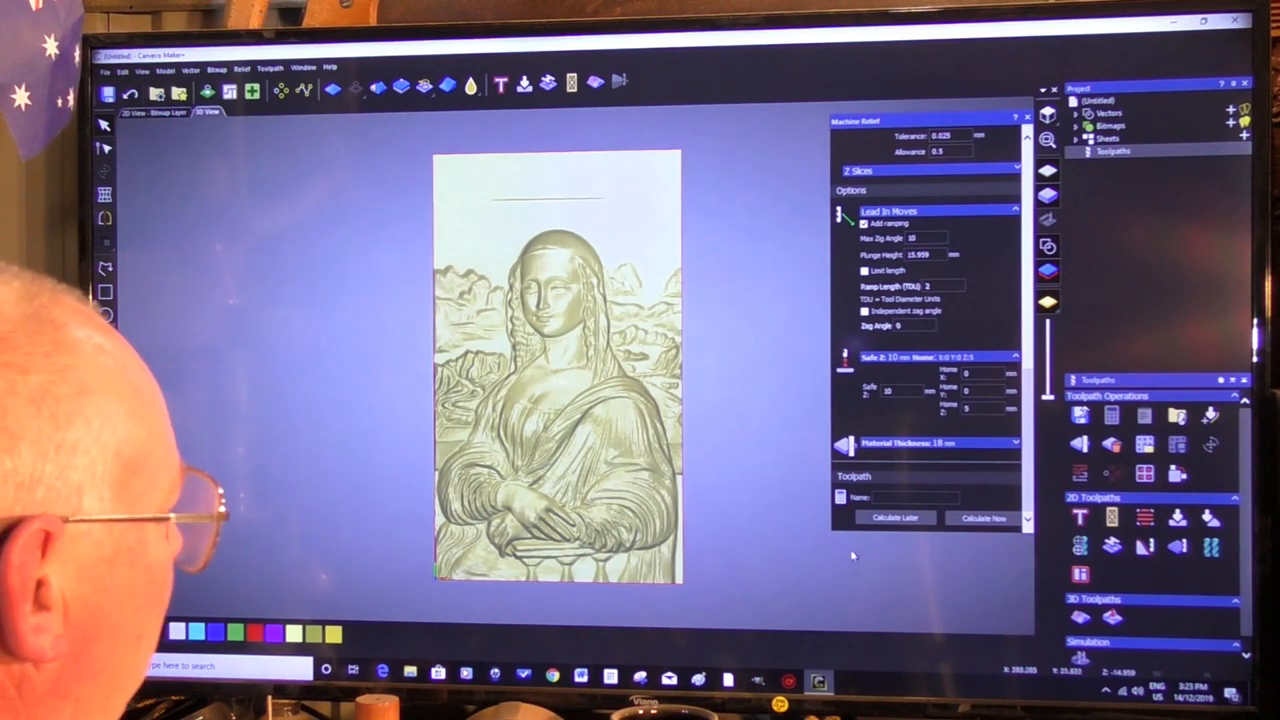
mouse_move(876, 610)
type("TESE CUT 6")
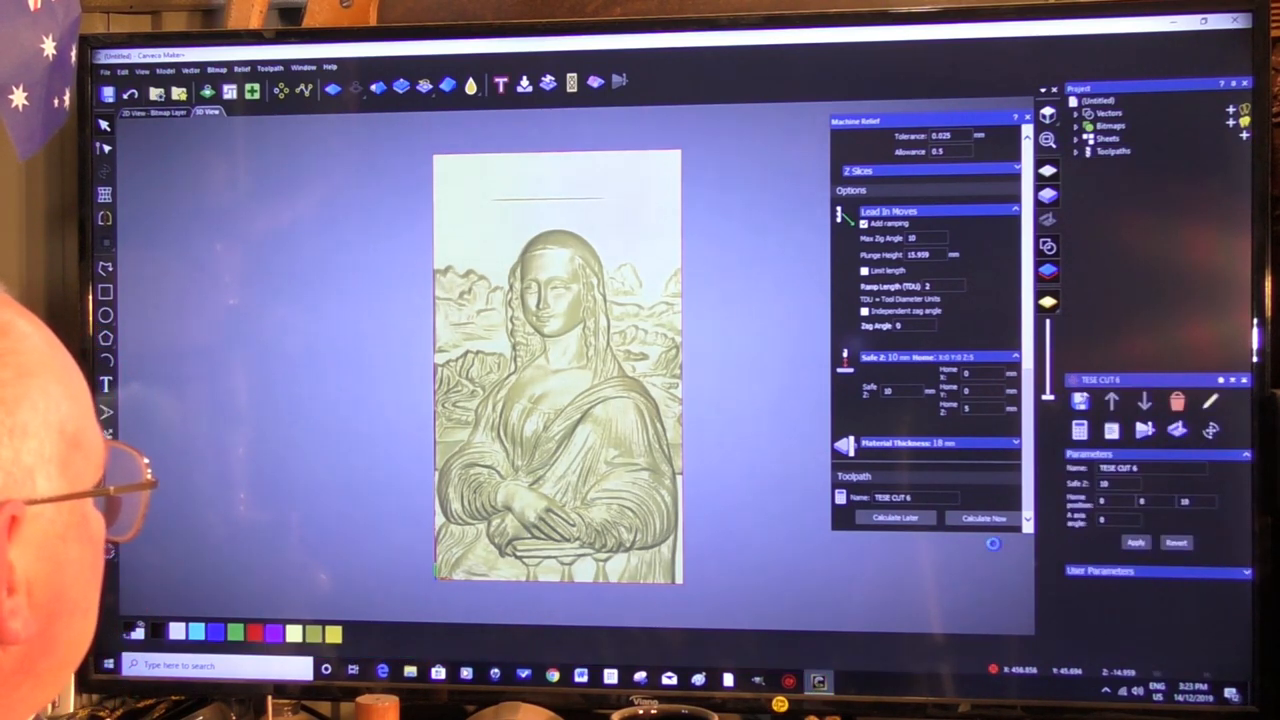
- Calculate the TEST CUT 6 roughing toolpath over the relief
left_click(984, 516)
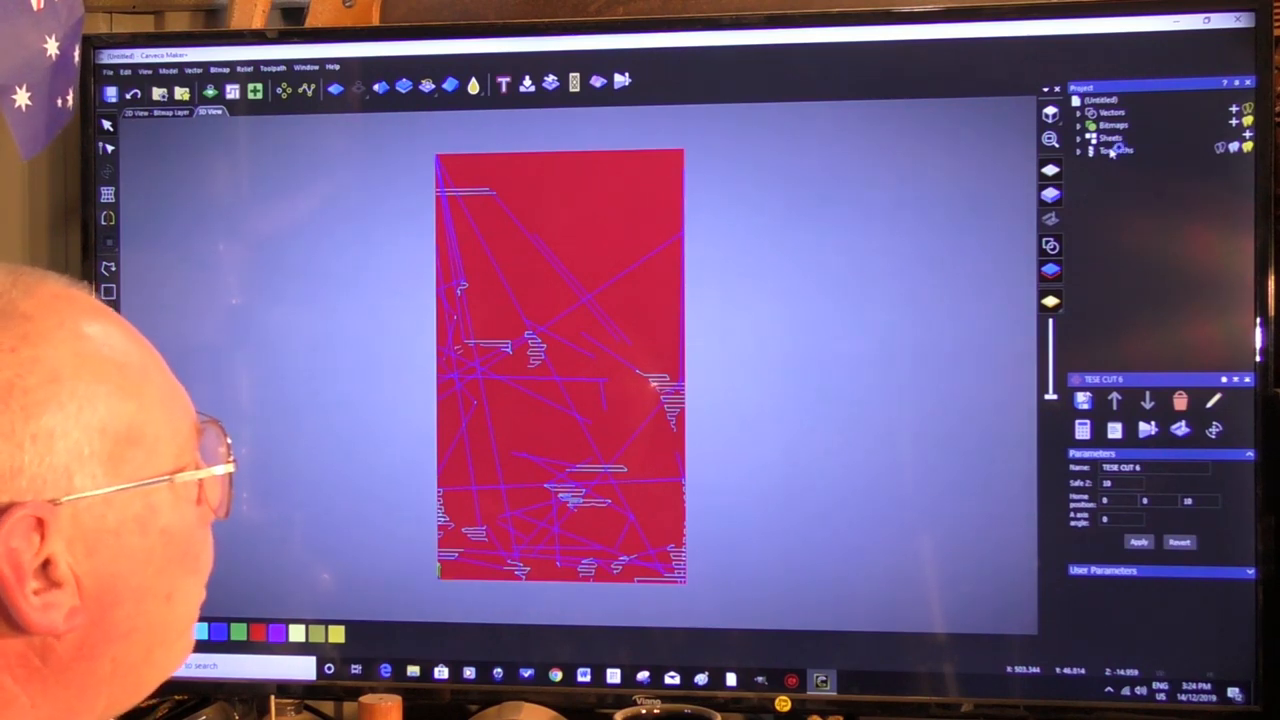
- Simulate the toolpaths at Fast resolution to show the carved Mona Lisa relief
left_click(1116, 150)
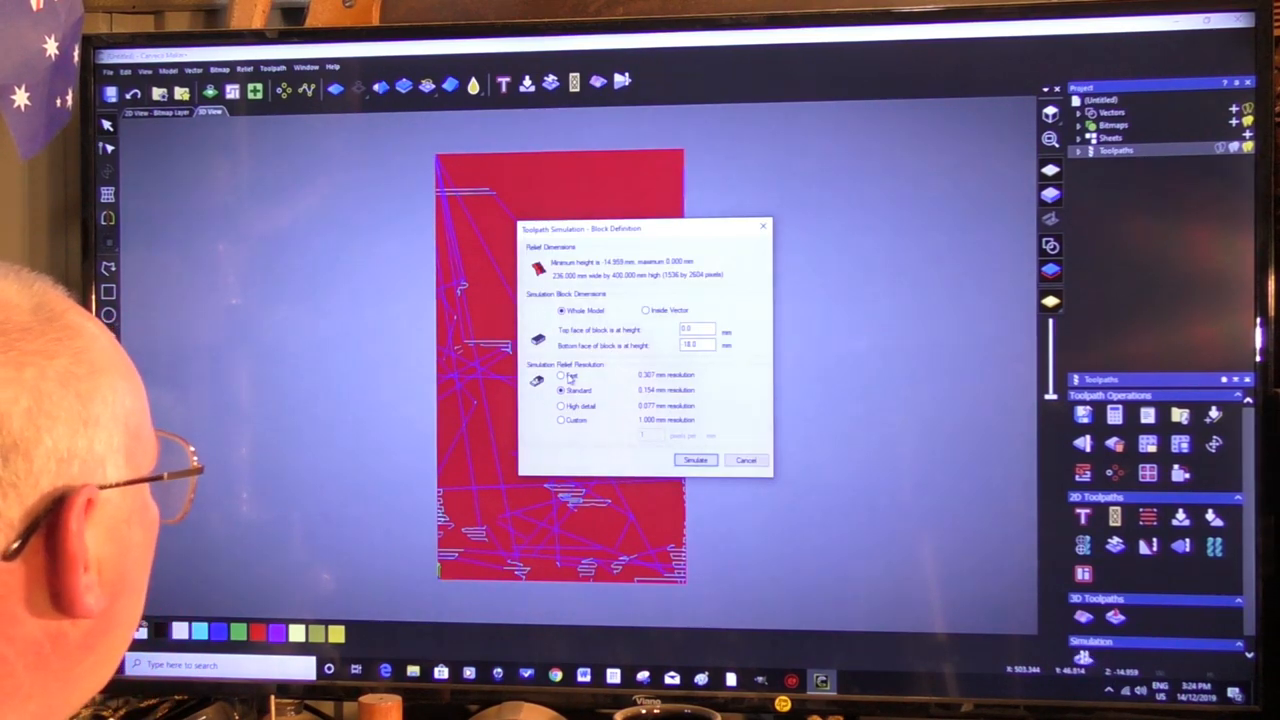
left_click(562, 376)
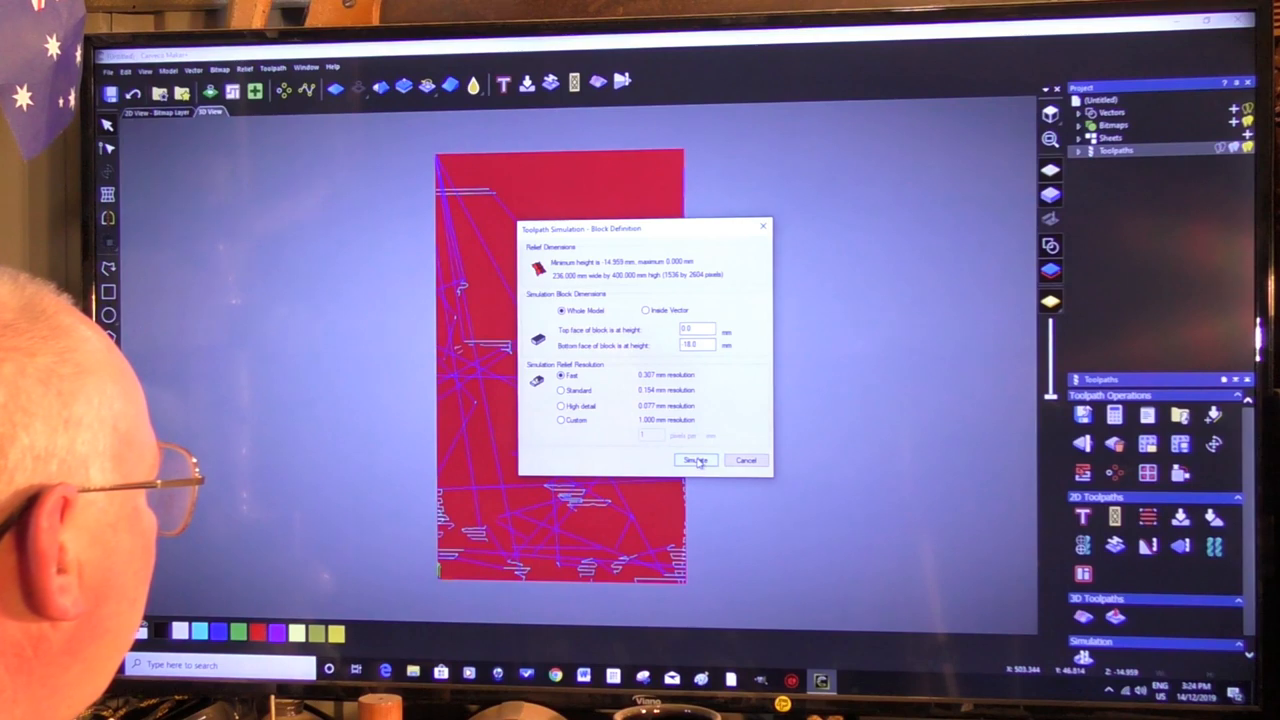
left_click(694, 460)
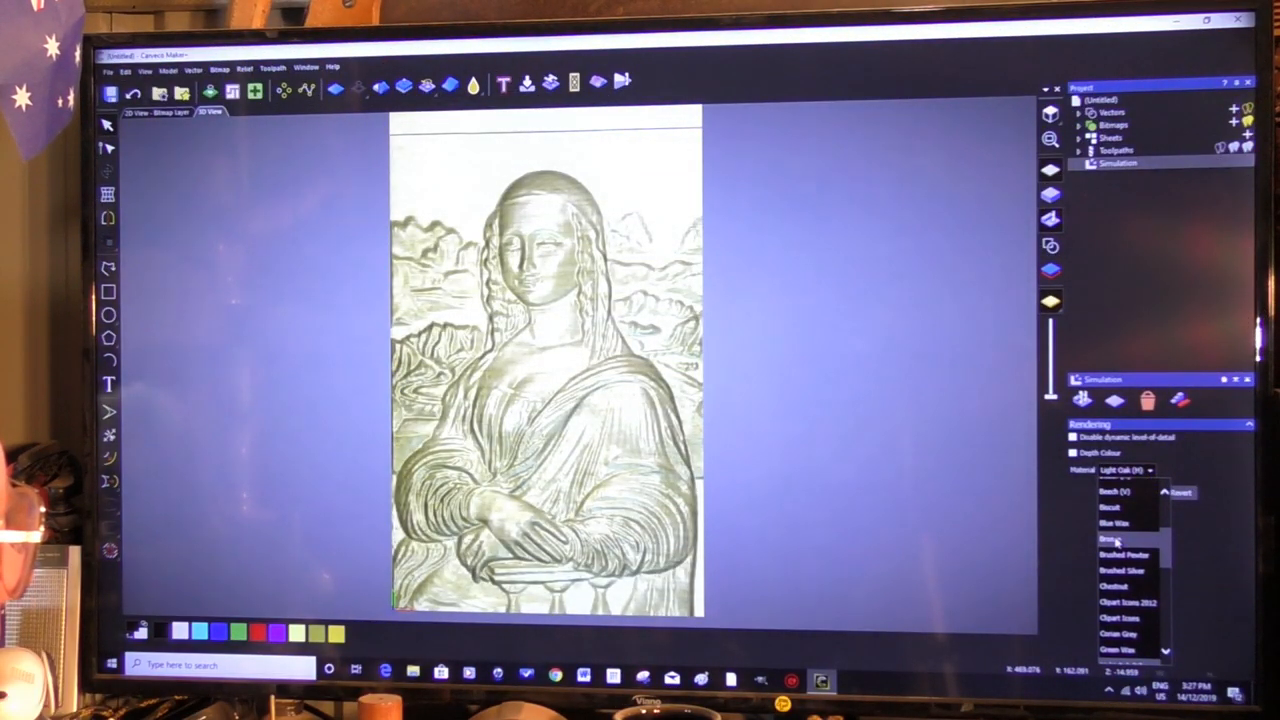
- Render the simulated carving in Bronze material
left_click(1110, 540)
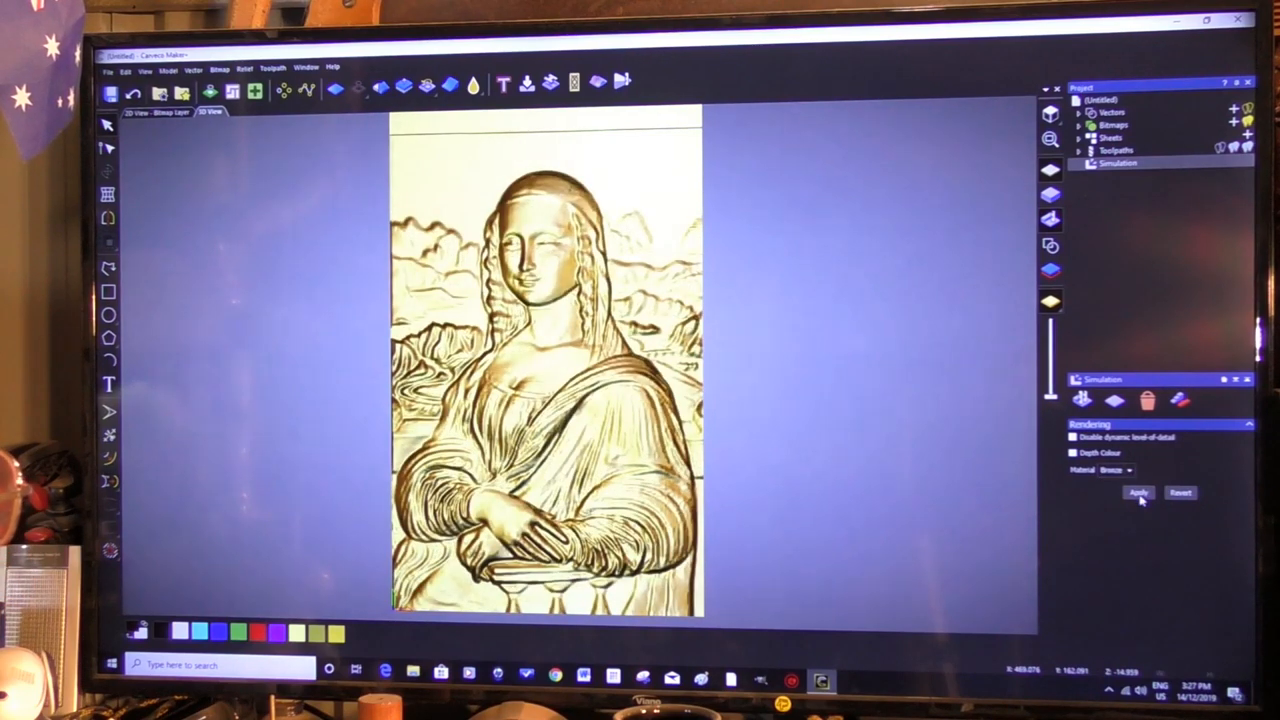
mouse_move(1056, 608)
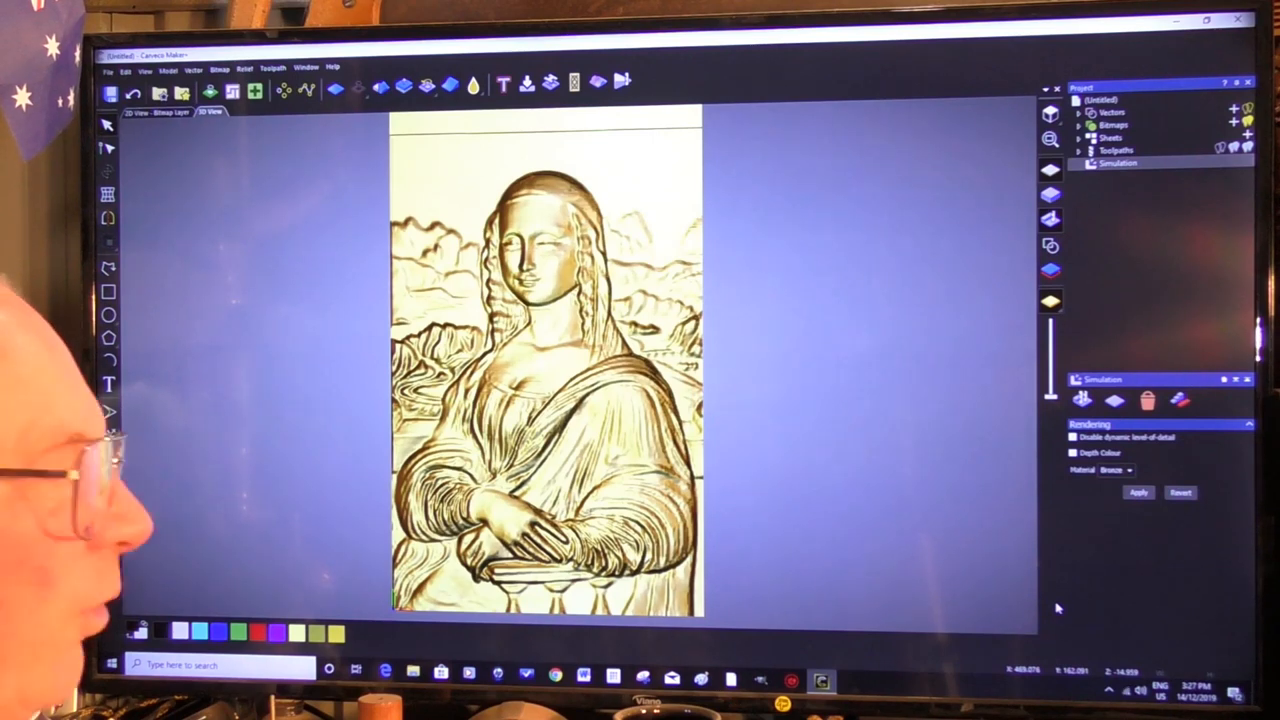
mouse_move(1112, 536)
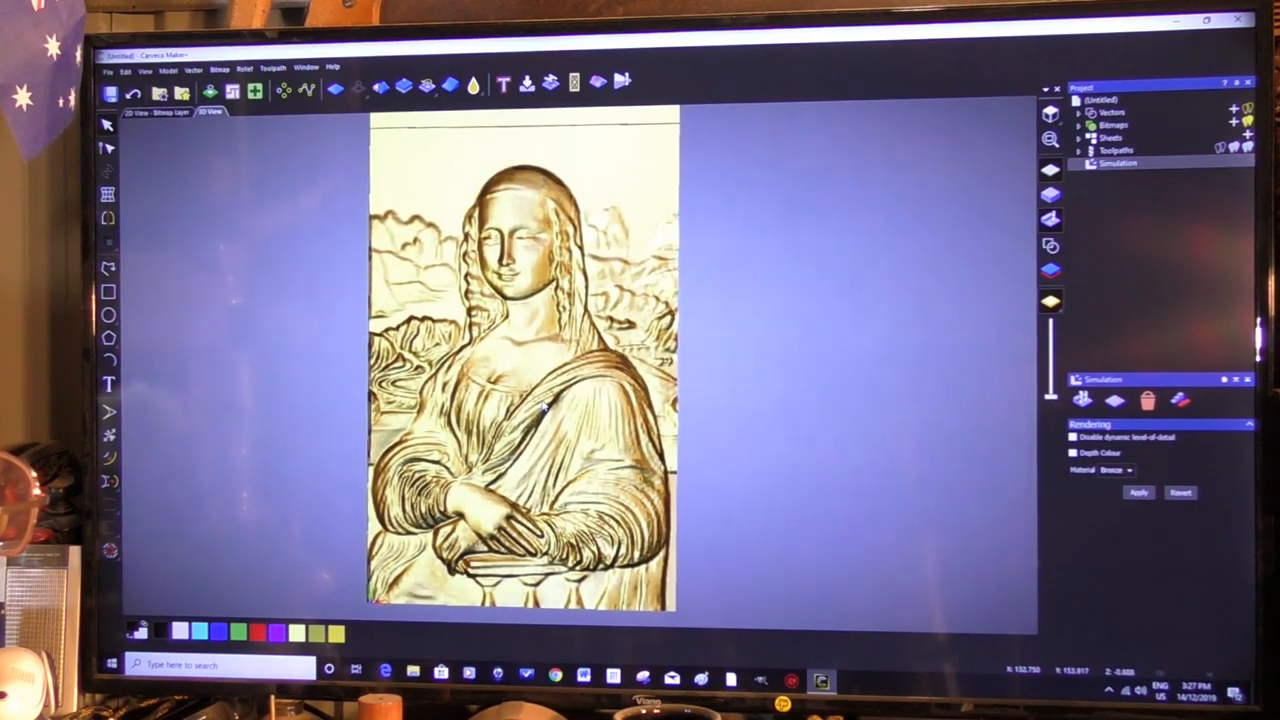
scroll("up", 3)
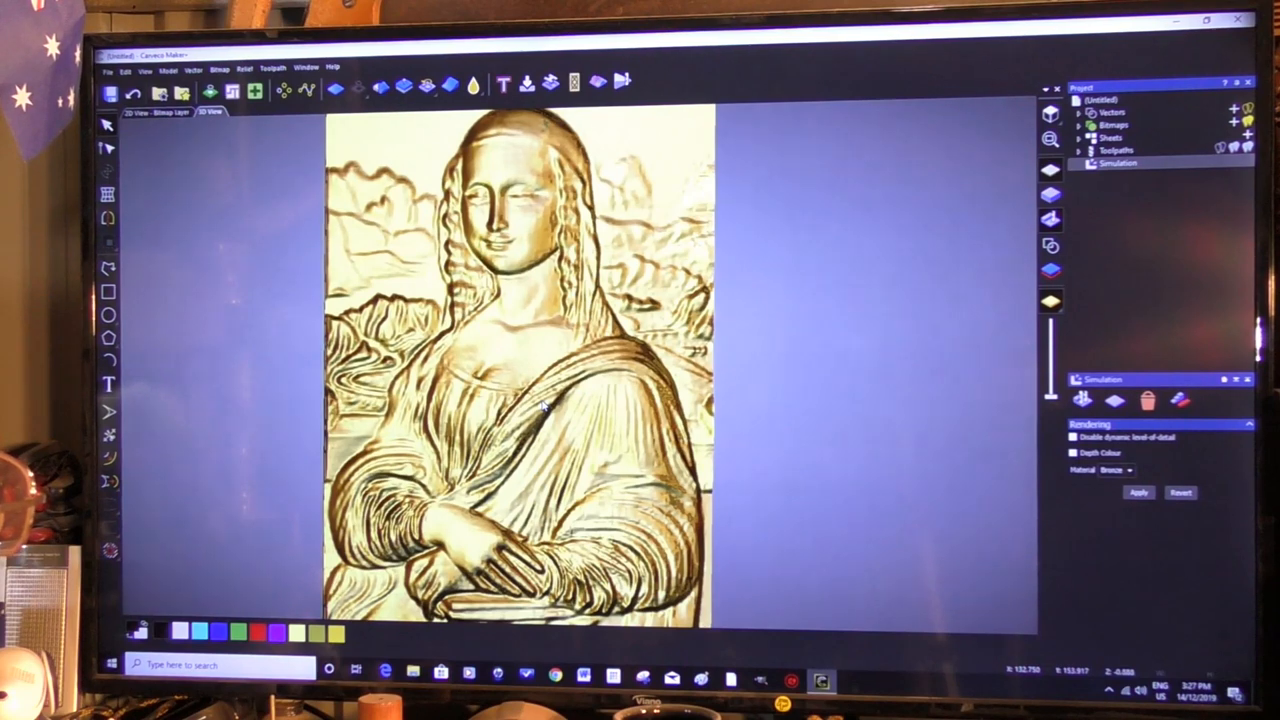